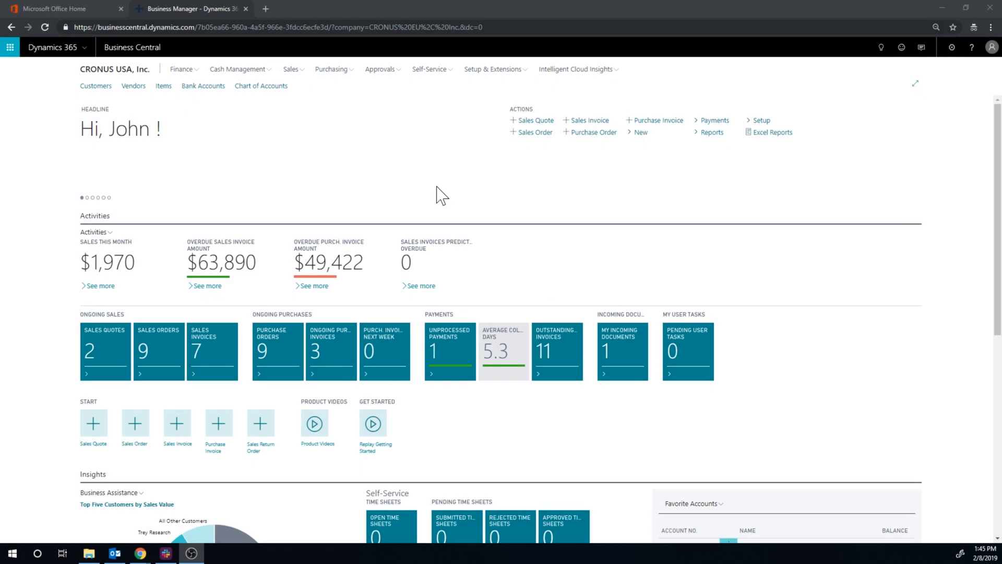
pyautogui.moveTo(534, 132)
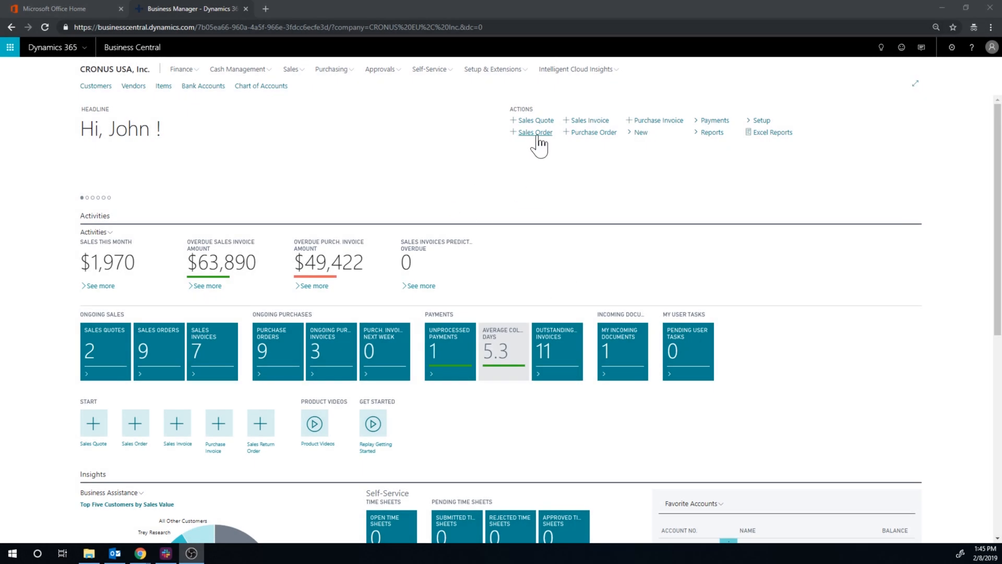
pyautogui.moveTo(431, 174)
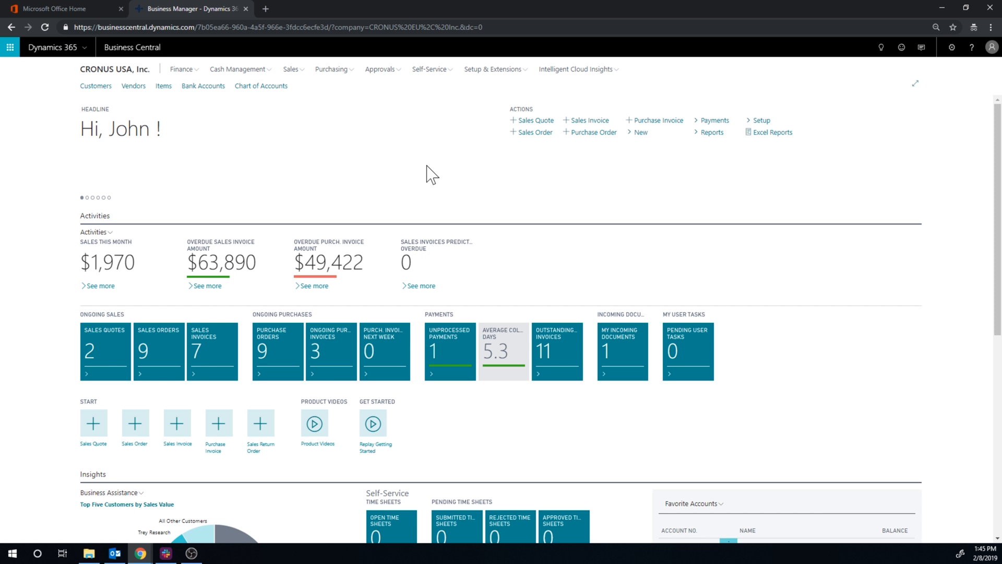
# Step: Start a new blank sales order from the Role Center
pyautogui.click(534, 131)
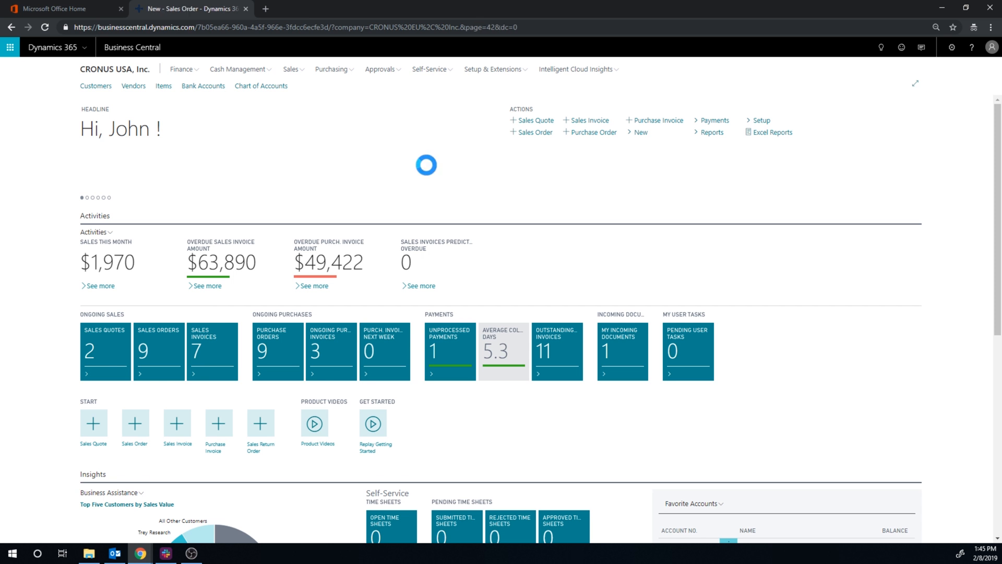
# Step: Make Adatum Corporation the customer and add 100 LBS of 1006 Coffee Beans from location EAST
pyautogui.click(534, 131)
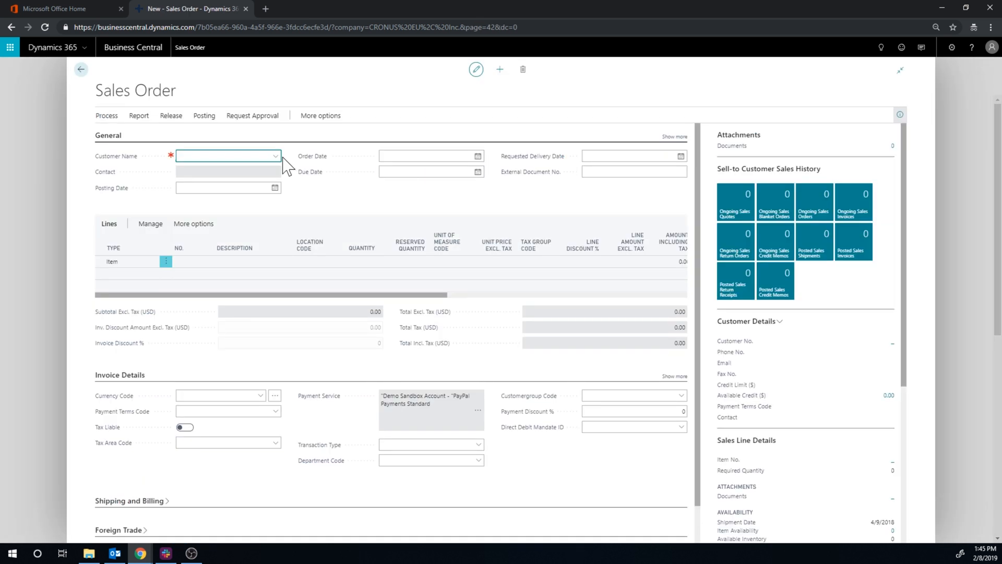
pyautogui.click(276, 155)
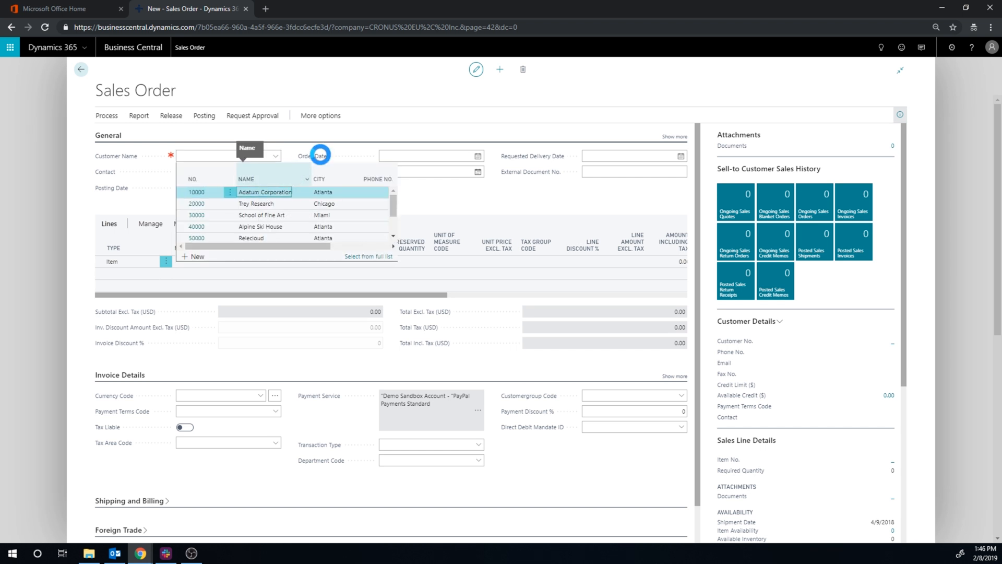
pyautogui.click(264, 192)
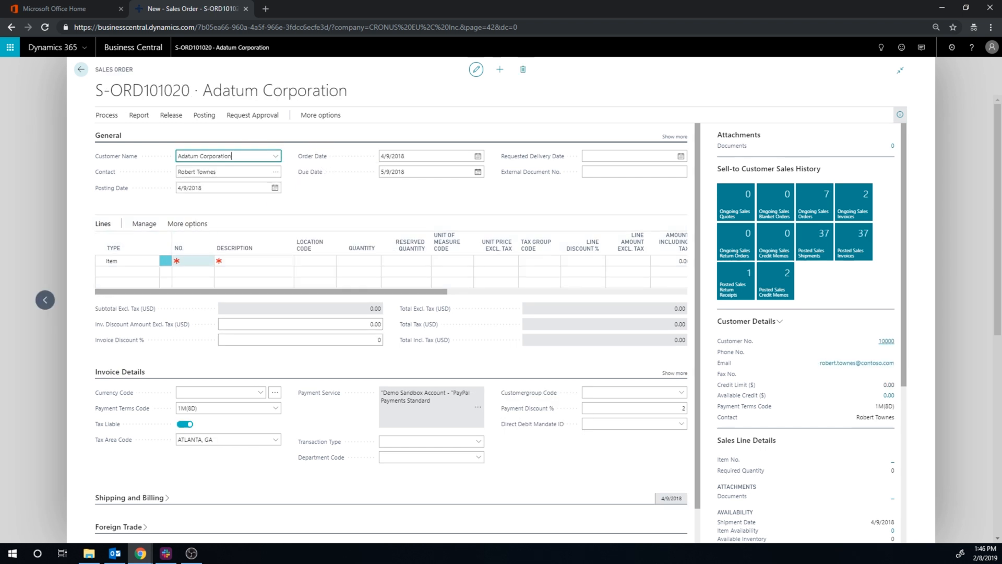
pyautogui.click(192, 260)
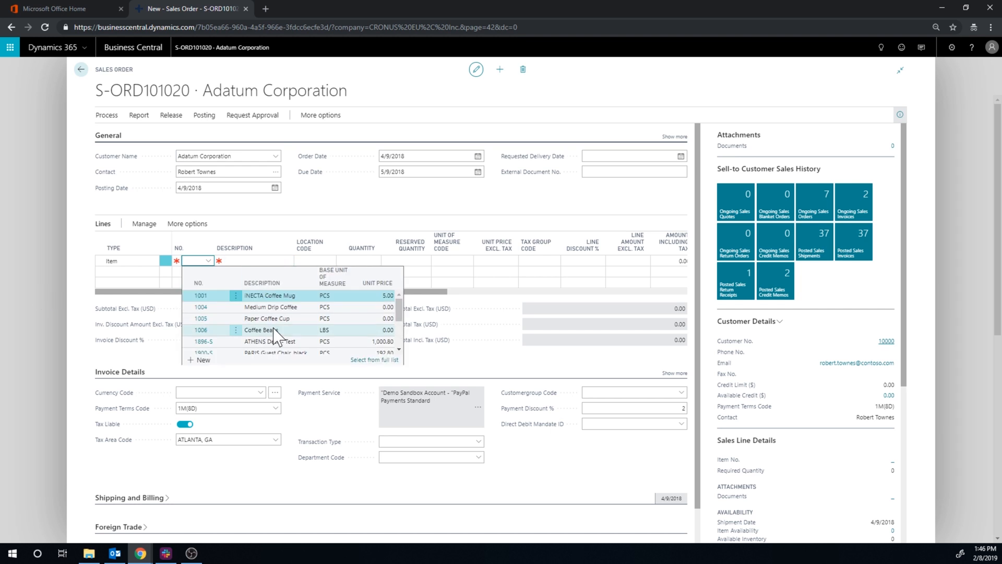
pyautogui.click(266, 329)
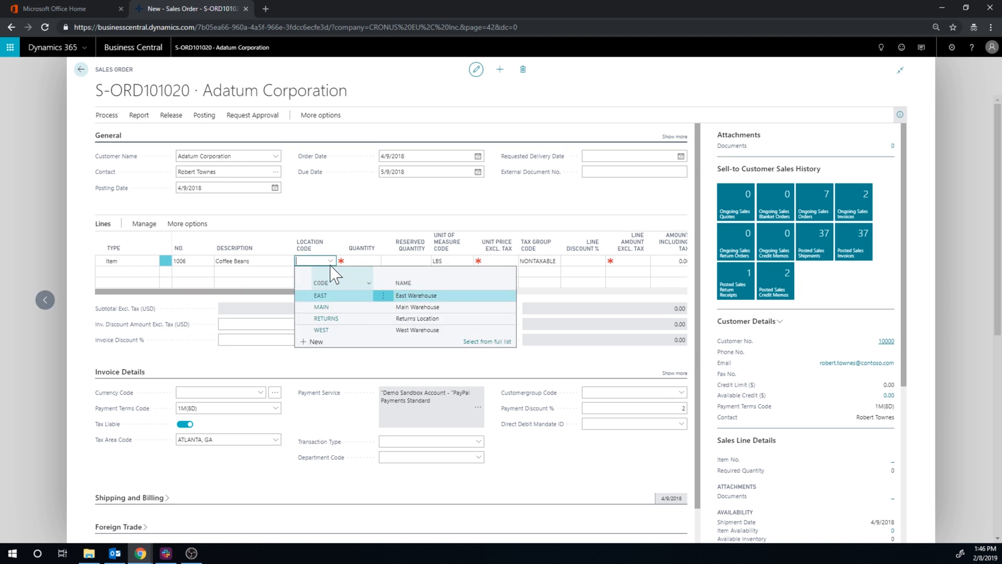
pyautogui.click(319, 295)
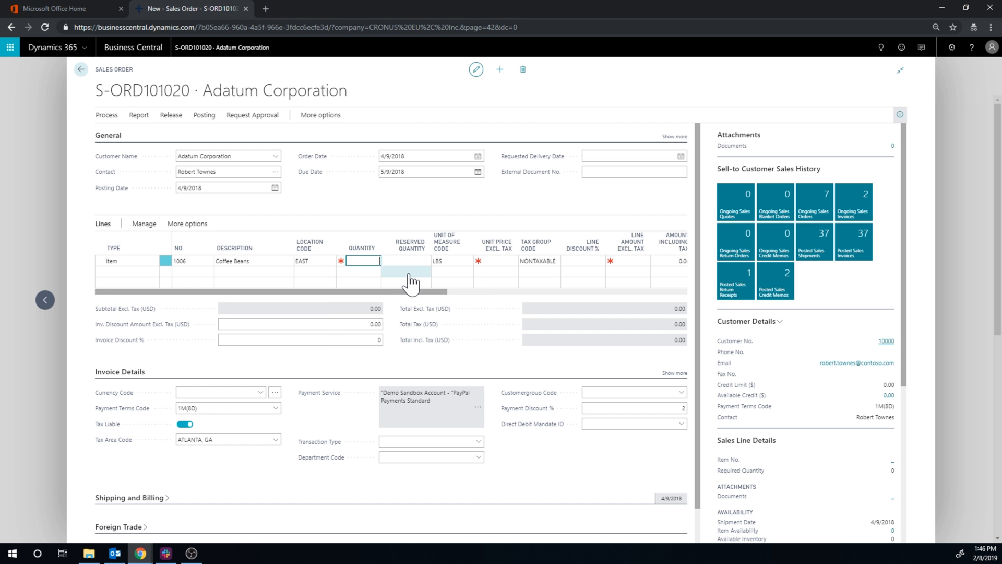
pyautogui.write('100')
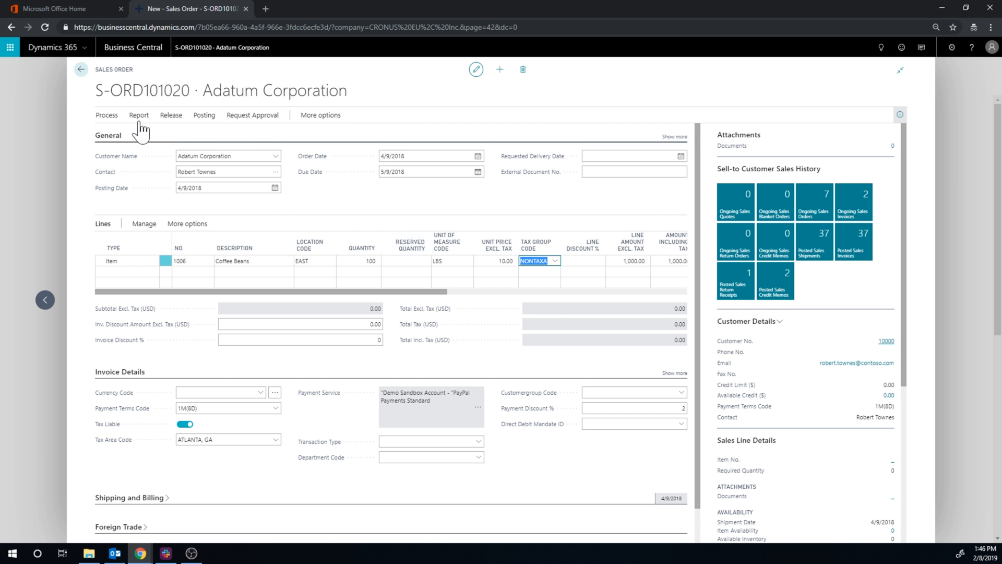
# Step: Post the order with Ship and Invoice and view posted invoice PS-INV103222
pyautogui.click(203, 115)
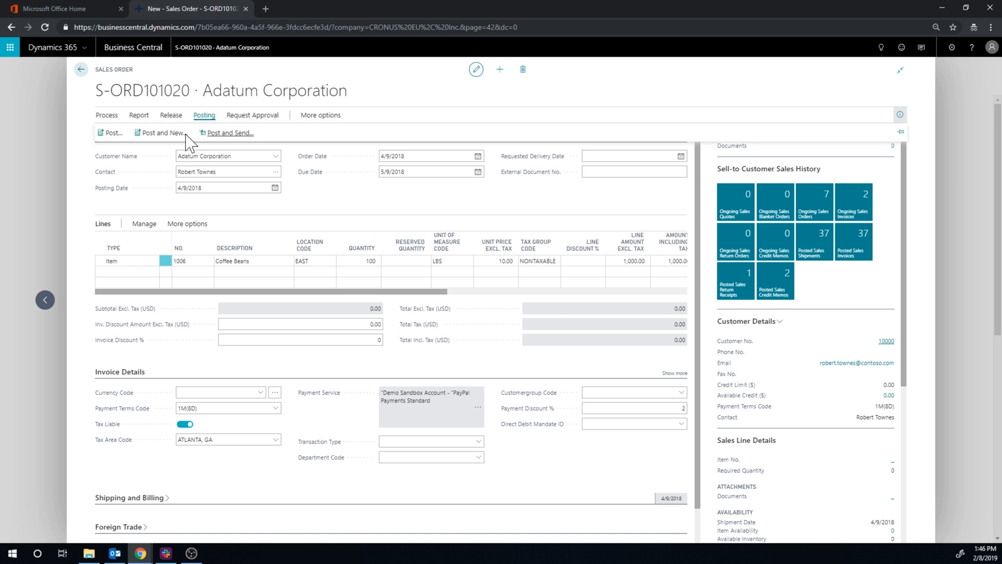
pyautogui.click(110, 132)
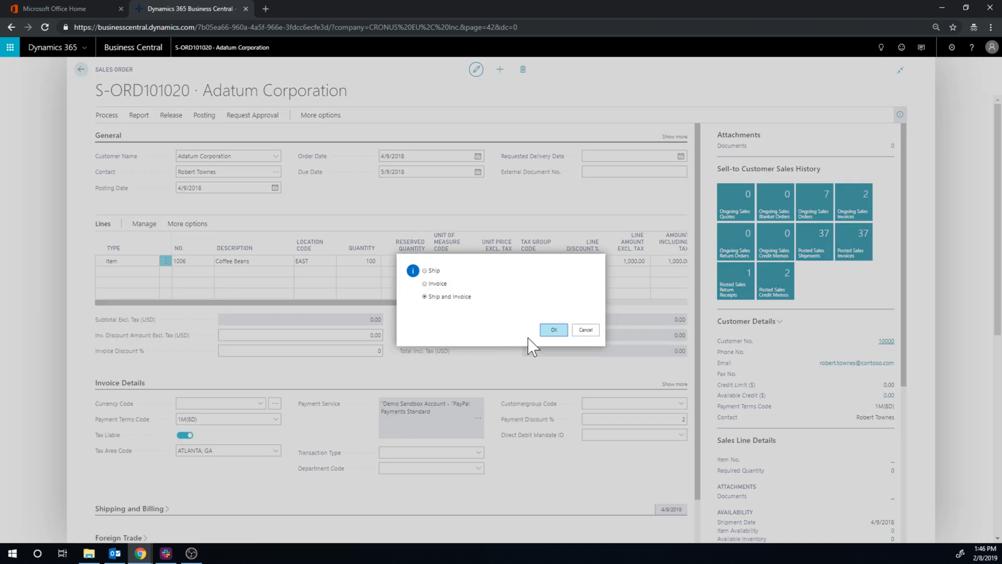
pyautogui.click(553, 328)
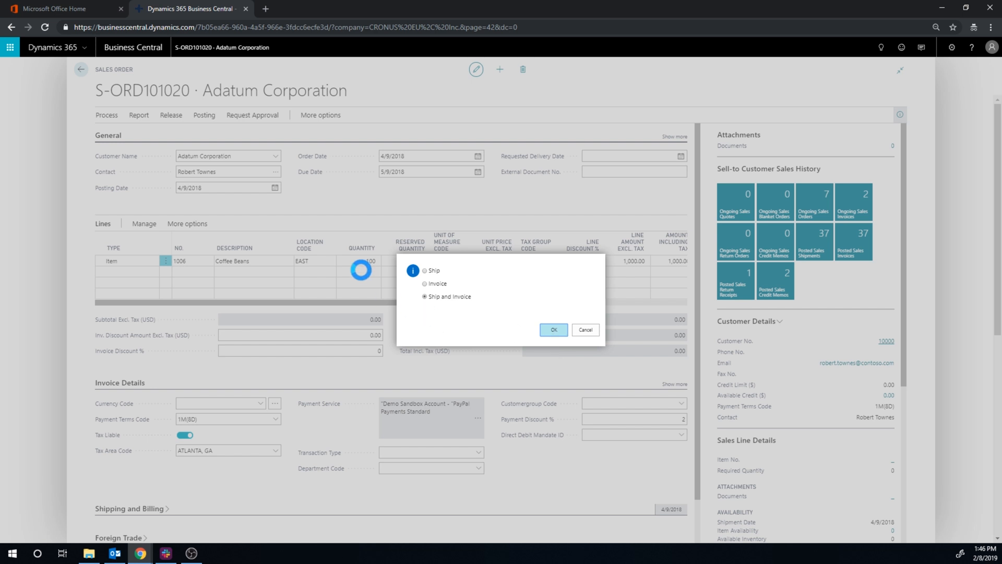
pyautogui.click(552, 330)
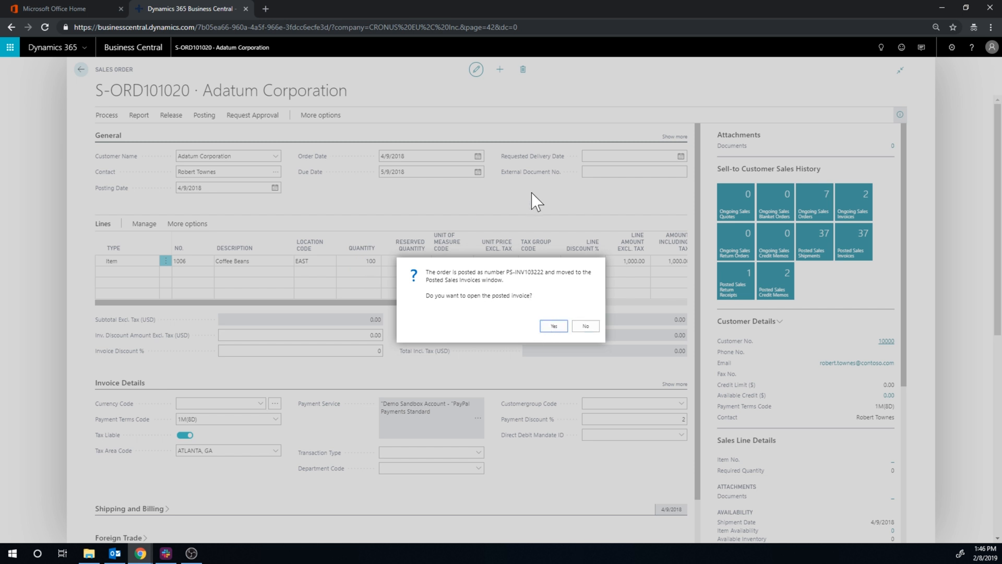
pyautogui.click(552, 326)
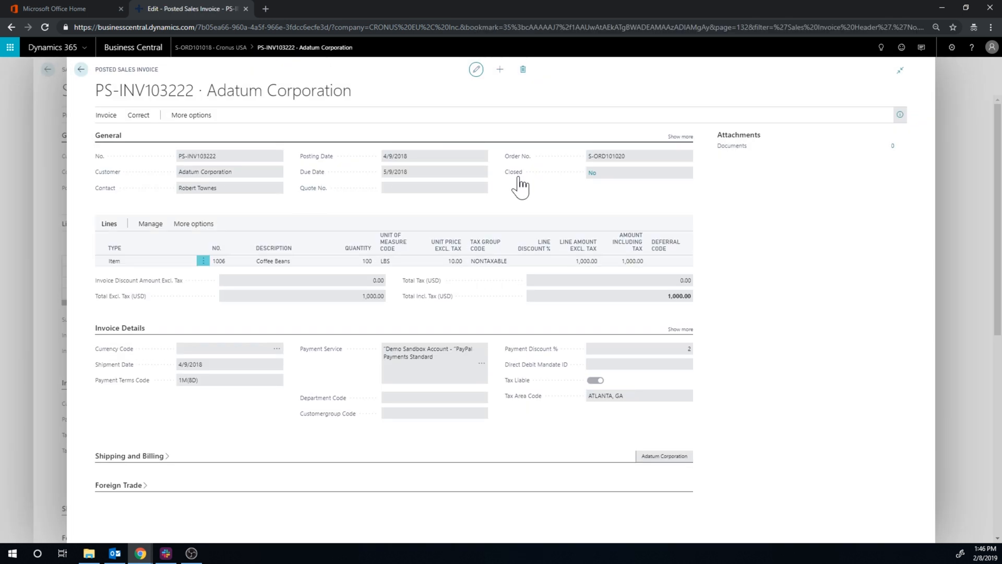
pyautogui.moveTo(534, 177)
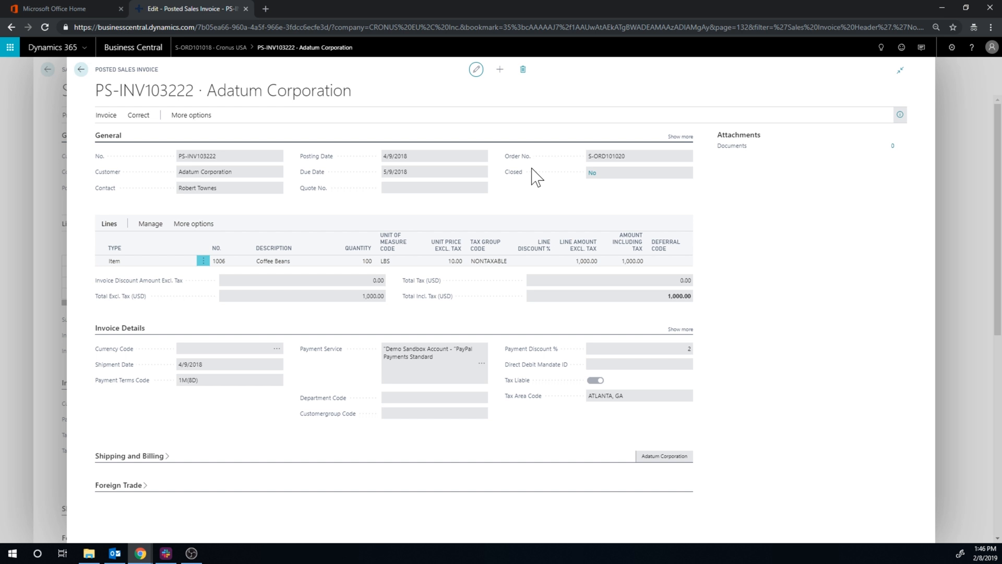
pyautogui.moveTo(647, 121)
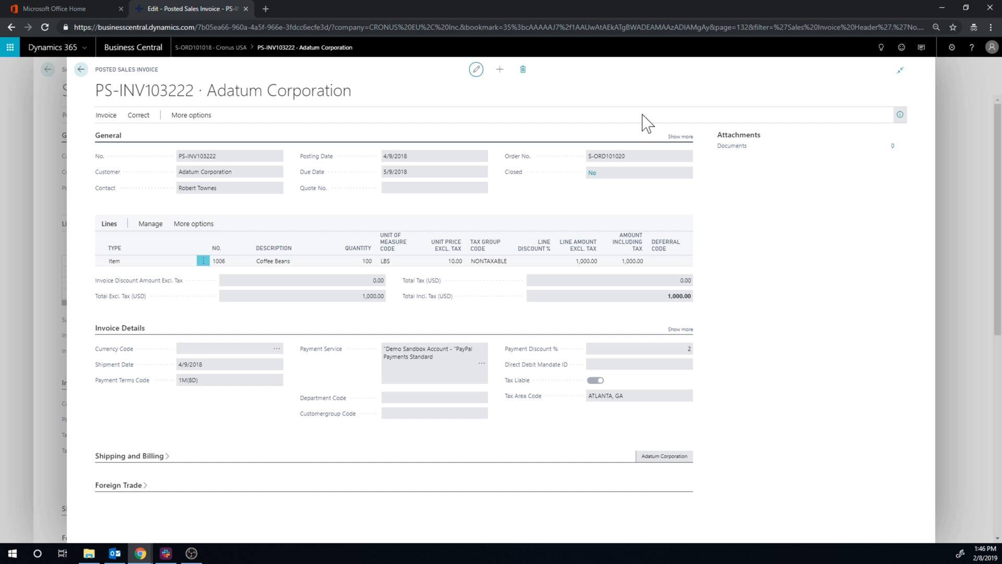
pyautogui.moveTo(540, 144)
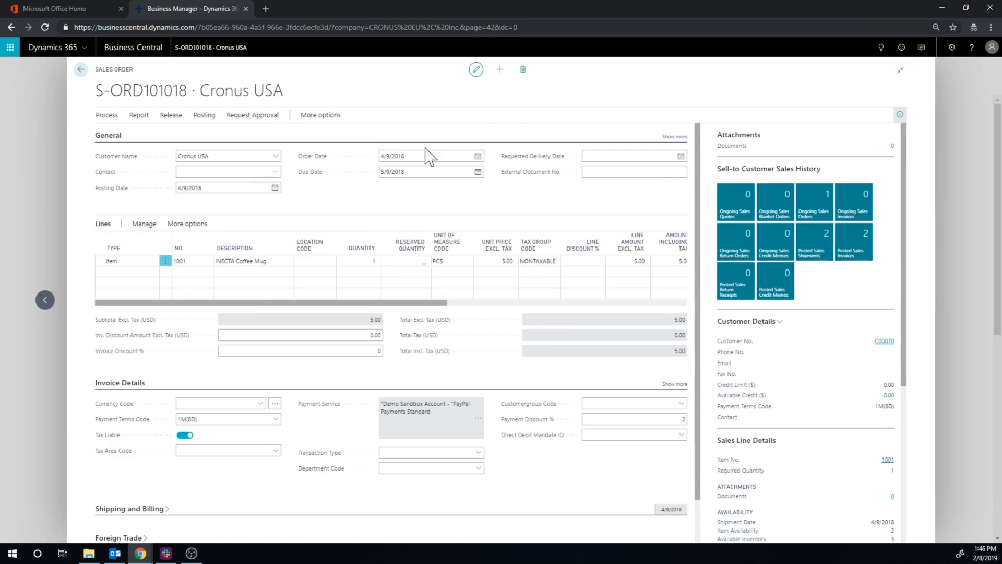
# Step: Return to the Role Center and go to the Sales Credit Memos list
pyautogui.click(400, 155)
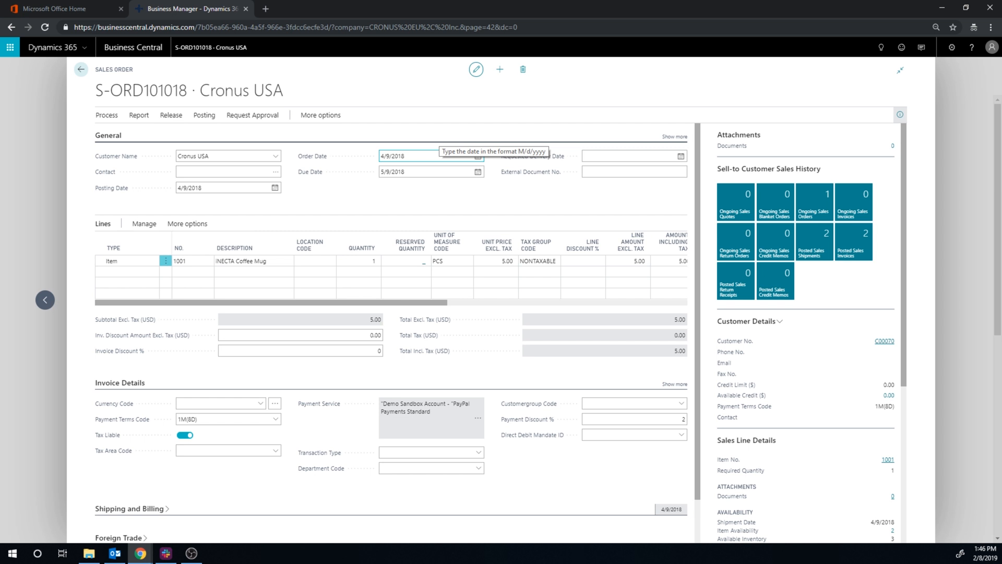
pyautogui.moveTo(84, 88)
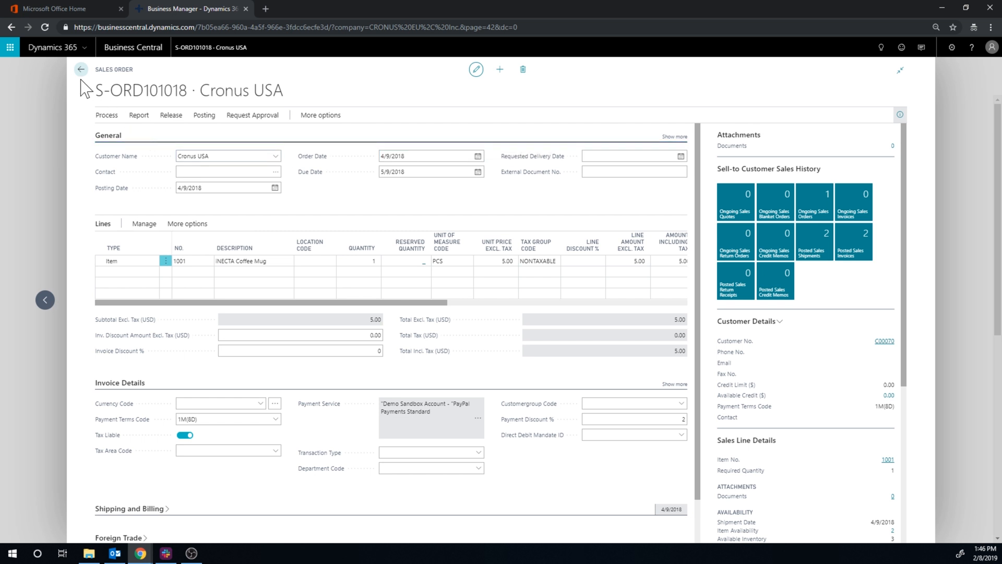
pyautogui.click(80, 68)
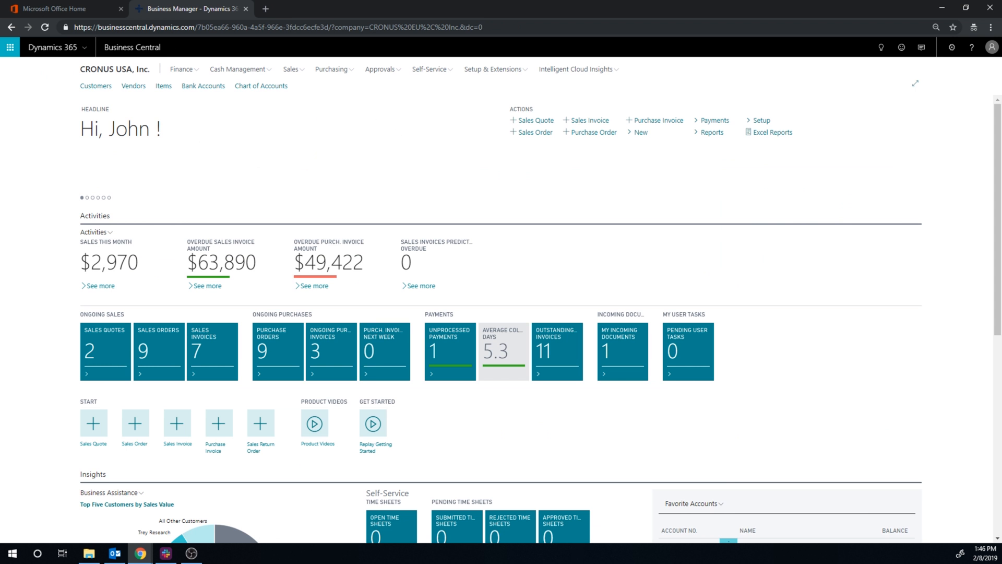
pyautogui.moveTo(307, 135)
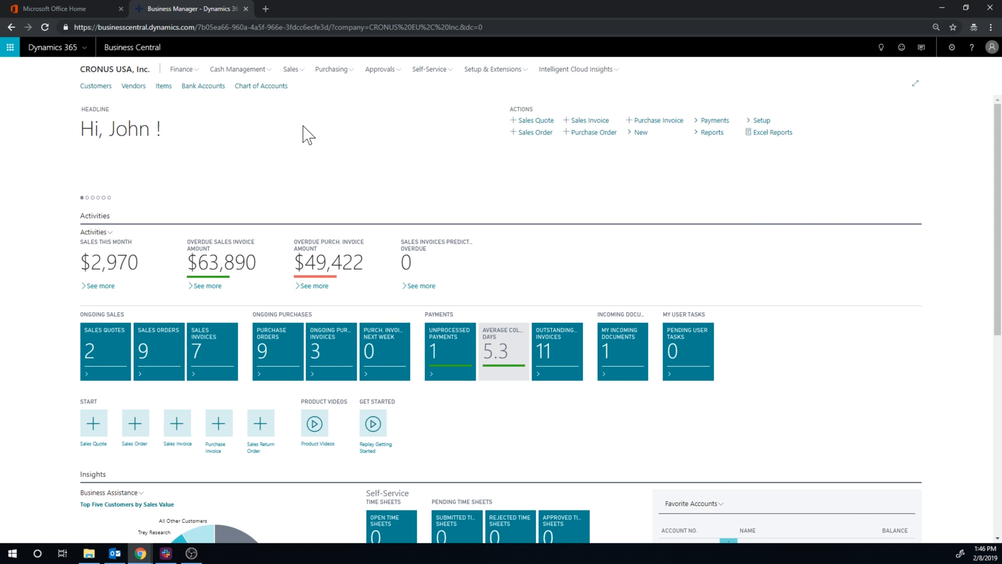
pyautogui.click(291, 69)
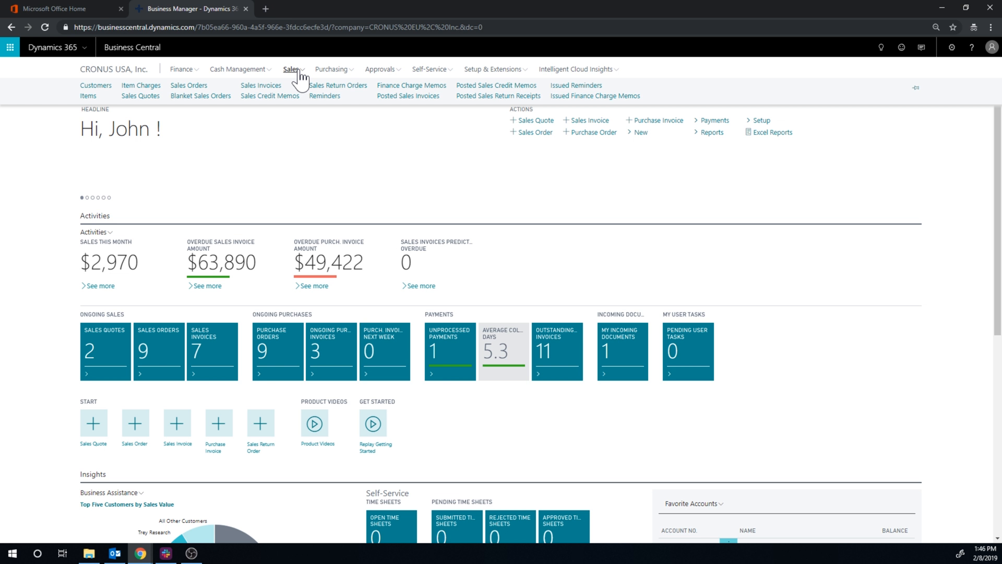
pyautogui.moveTo(293, 138)
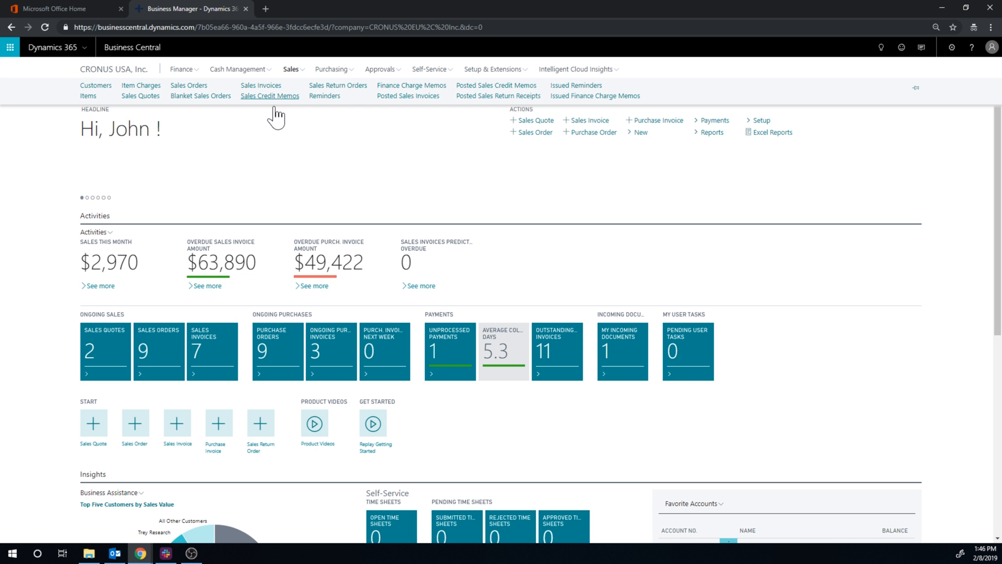
pyautogui.click(269, 96)
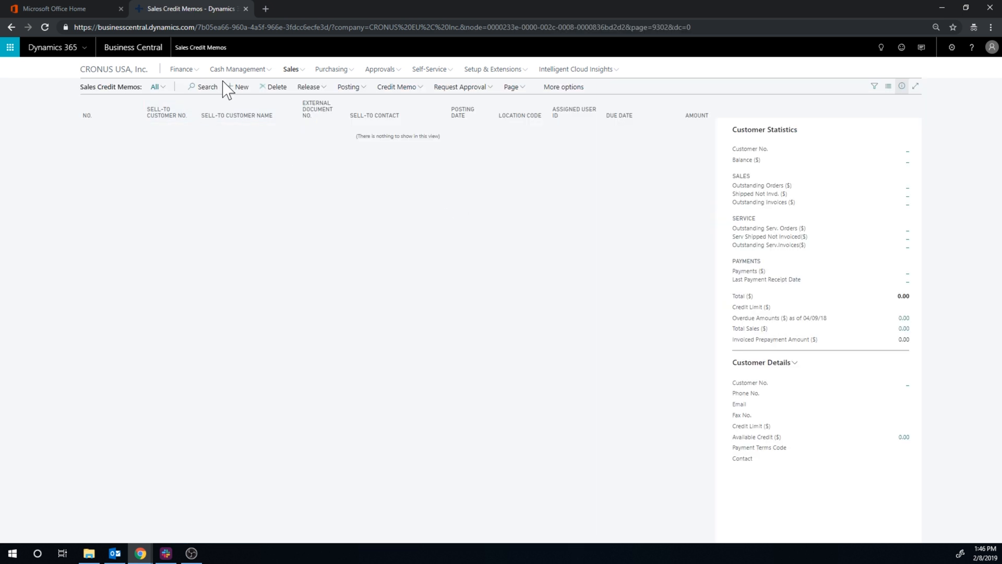
# Step: Create credit memo S-CR1002 for Adatum Corporation with the Coffee Beans line at location EAST
pyautogui.click(241, 87)
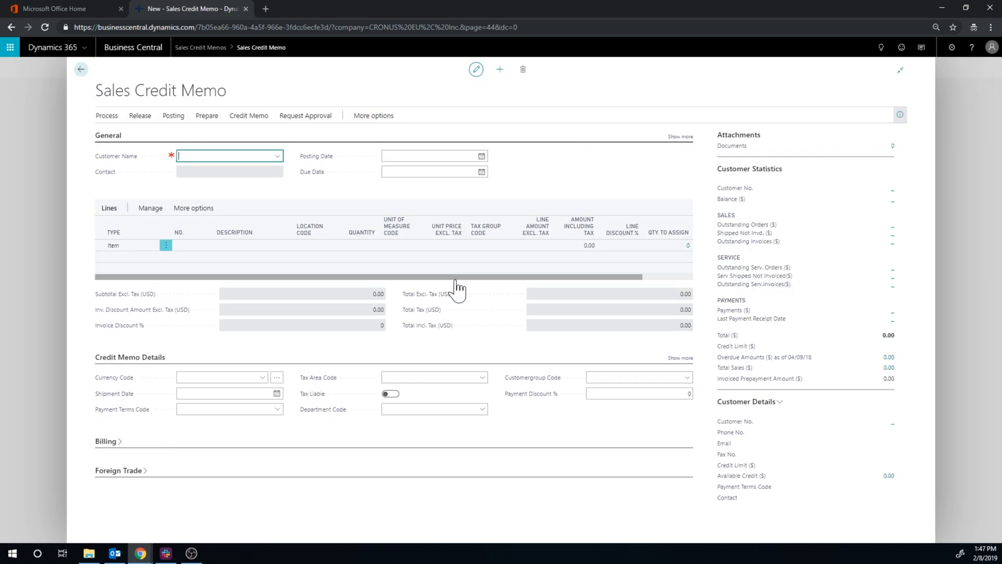
pyautogui.moveTo(278, 156)
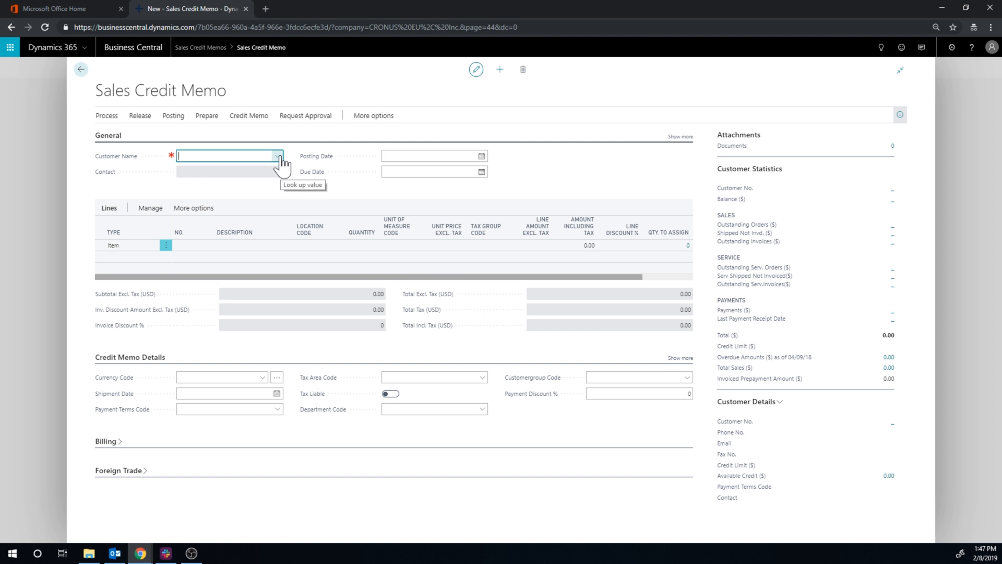
pyautogui.click(276, 155)
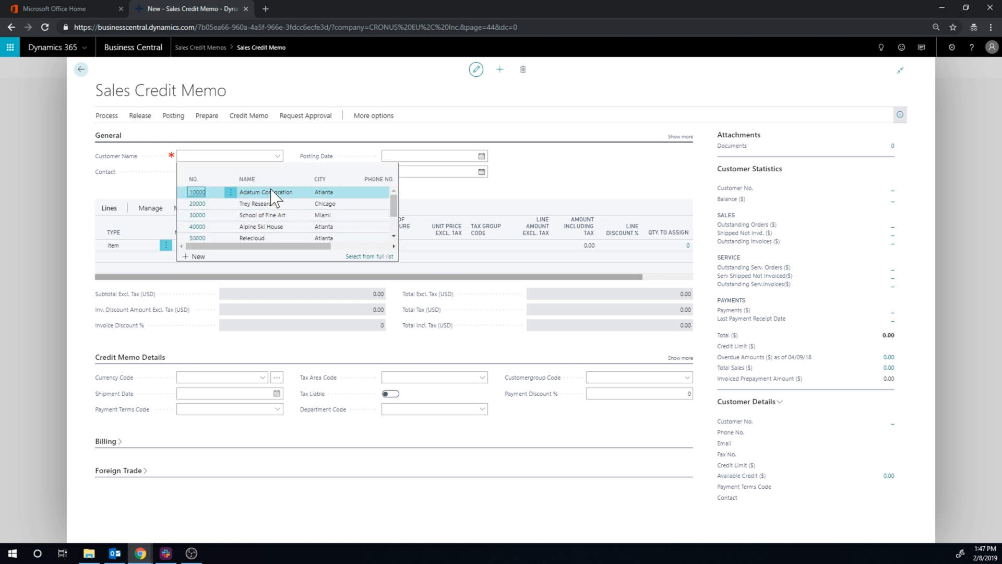
pyautogui.click(265, 192)
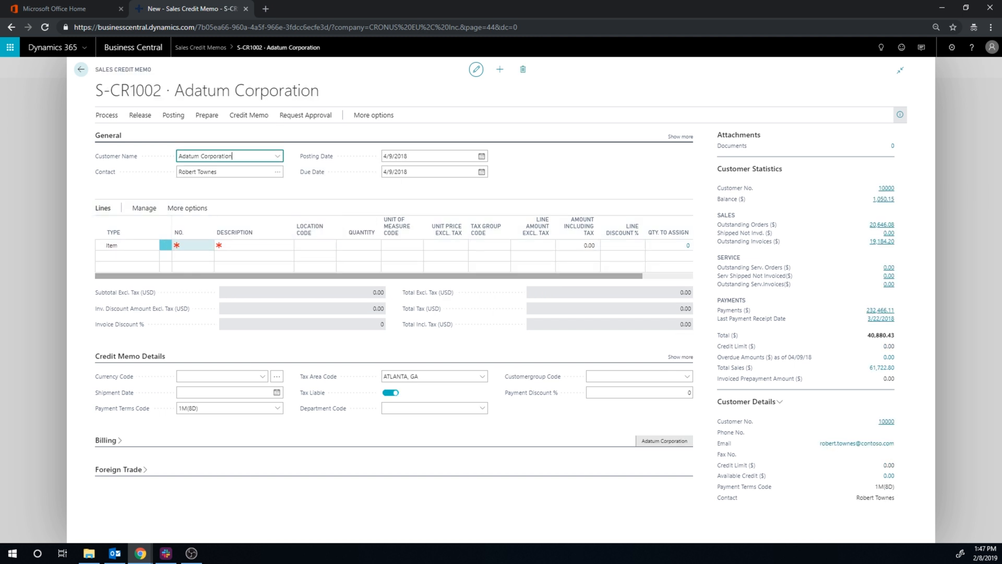
pyautogui.click(195, 244)
pyautogui.write('ea')
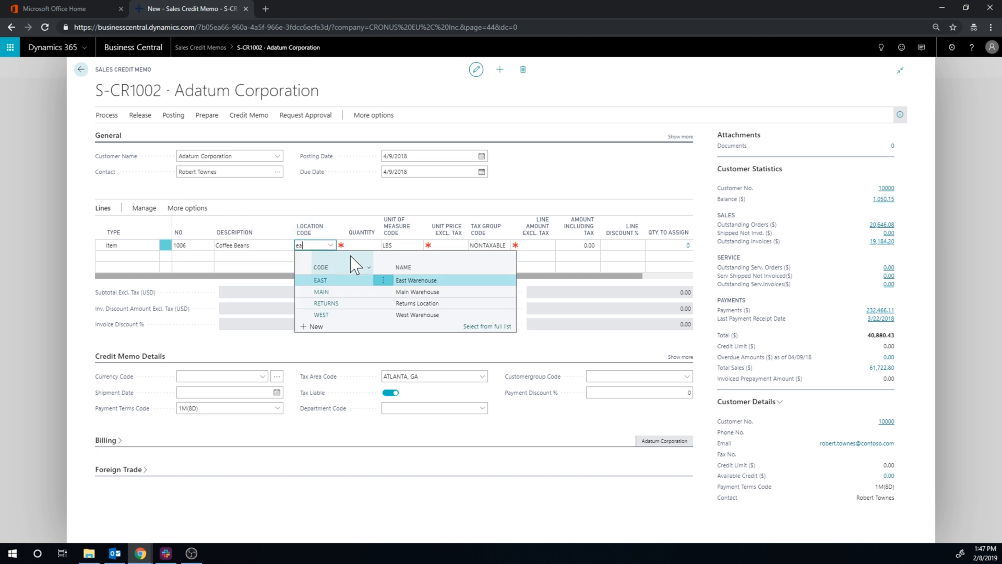
pyautogui.click(319, 280)
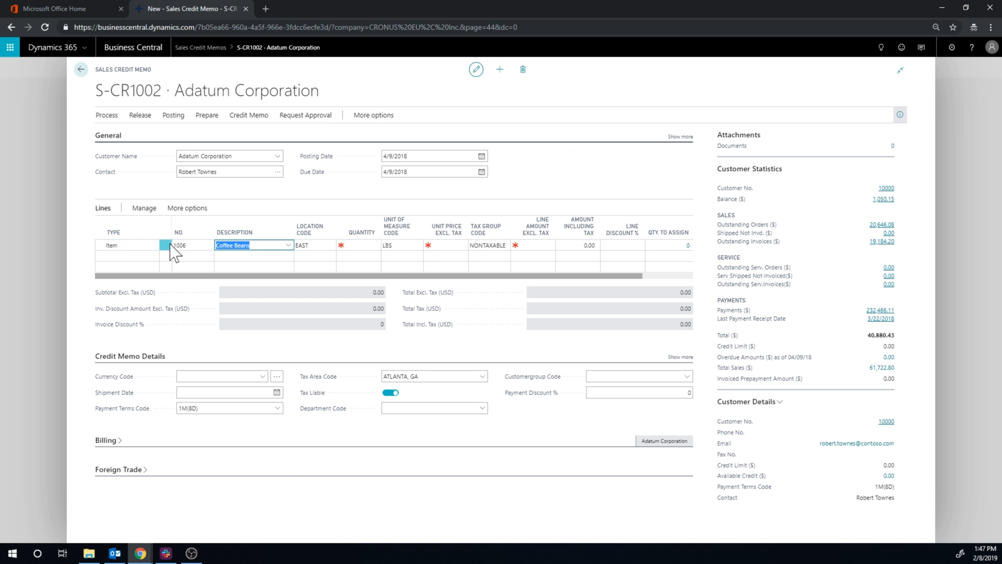
pyautogui.click(127, 244)
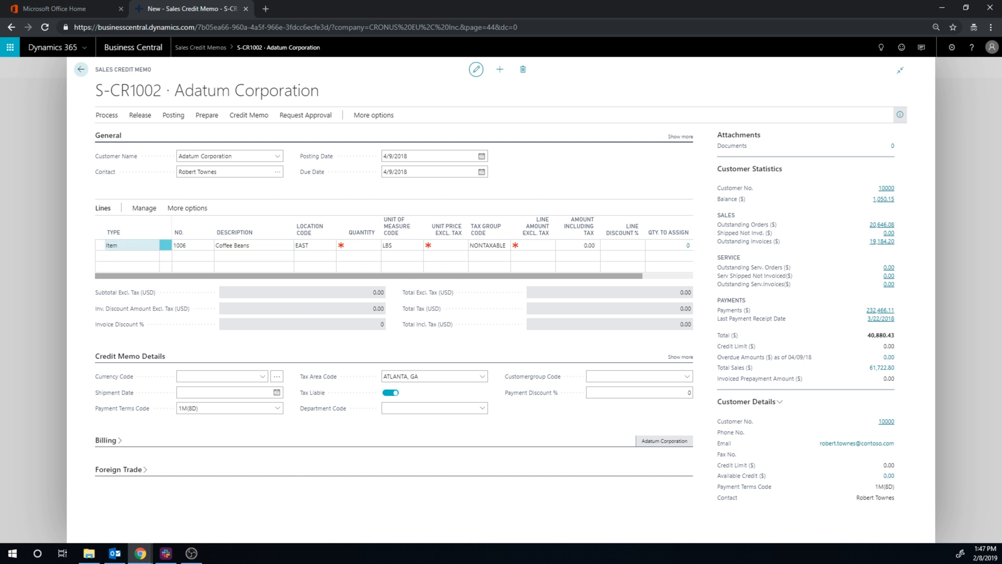
pyautogui.click(127, 255)
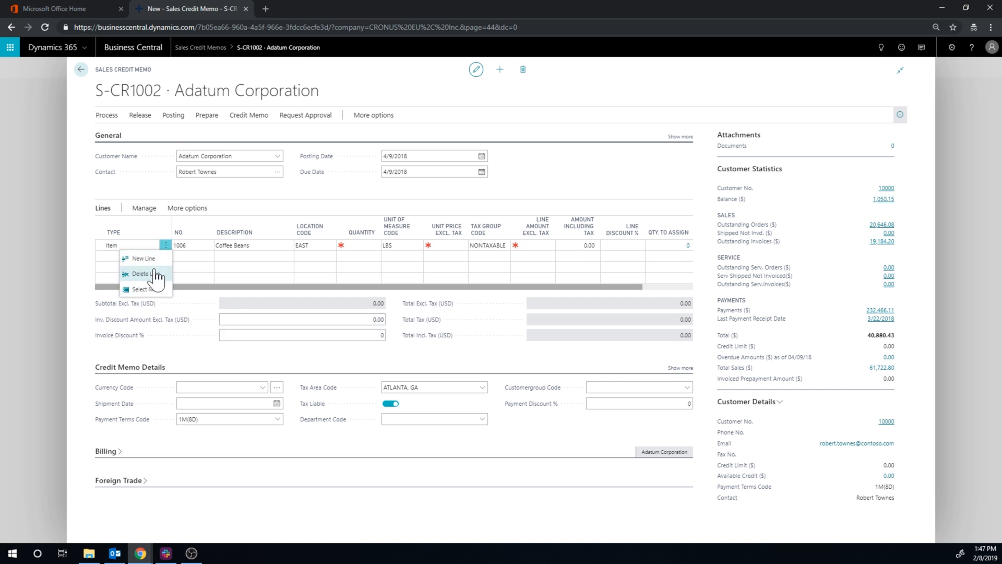
# Step: Delete the Coffee Beans line, leaving only an empty line on the credit memo
pyautogui.click(141, 274)
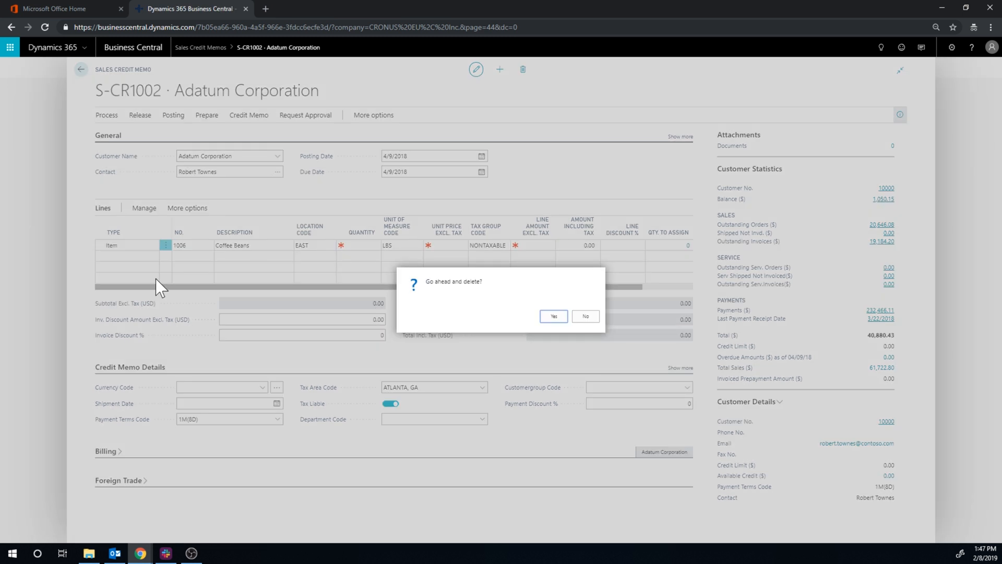
pyautogui.moveTo(175, 284)
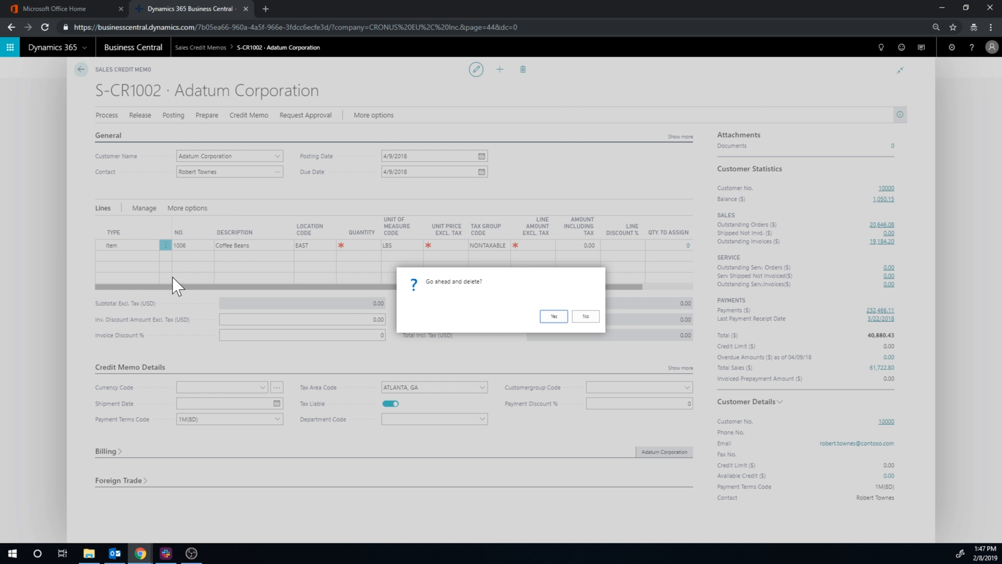
pyautogui.click(552, 315)
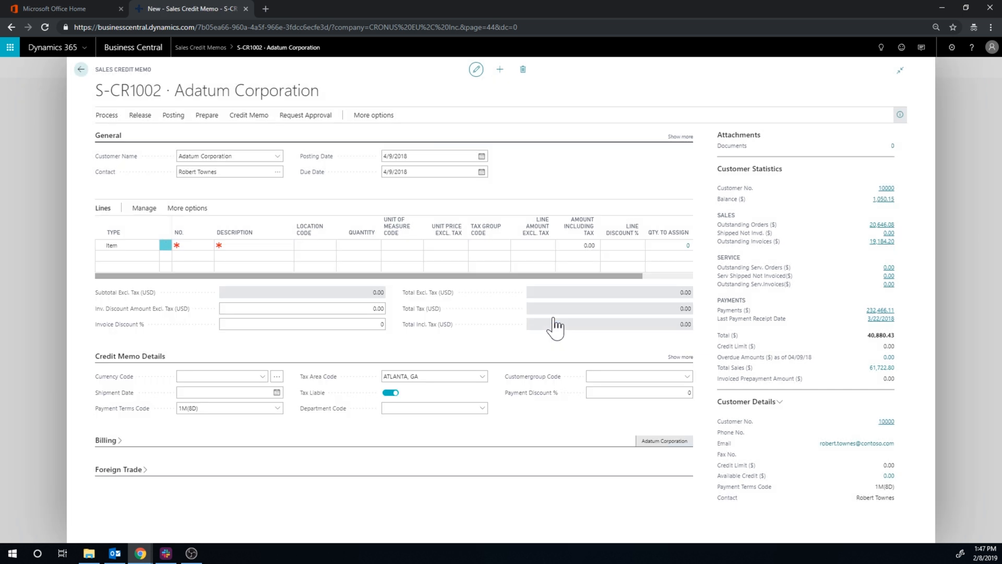
pyautogui.click(127, 244)
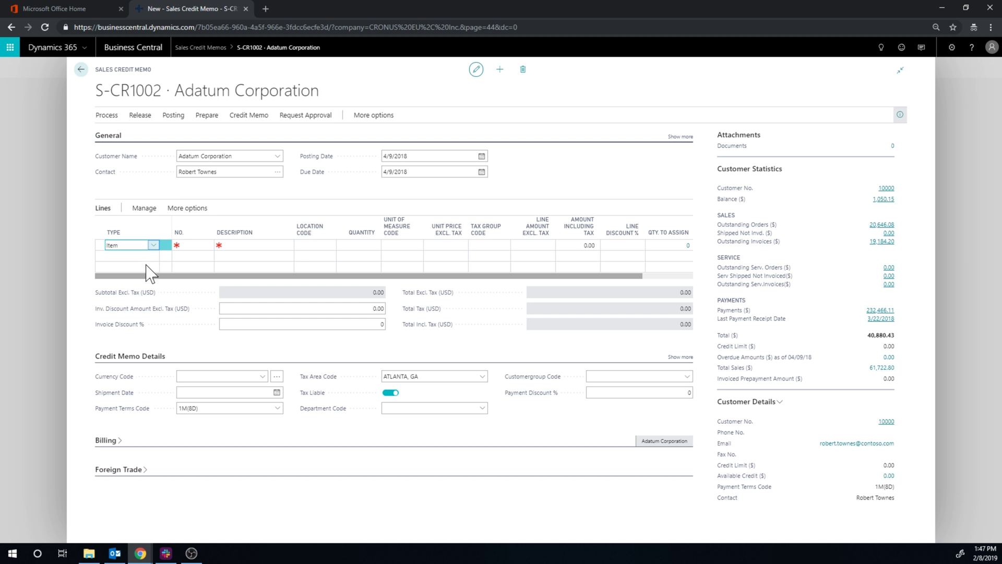
# Step: Make the line a Charge (Item) S-ALLOWANCE Sales Credit with quantity 1 at 100.00
pyautogui.click(154, 245)
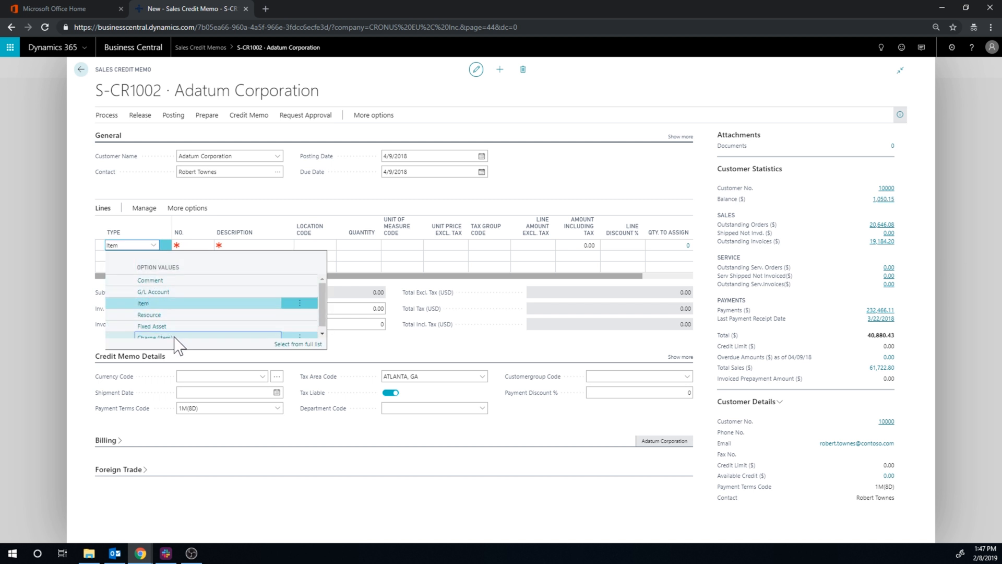
pyautogui.click(154, 337)
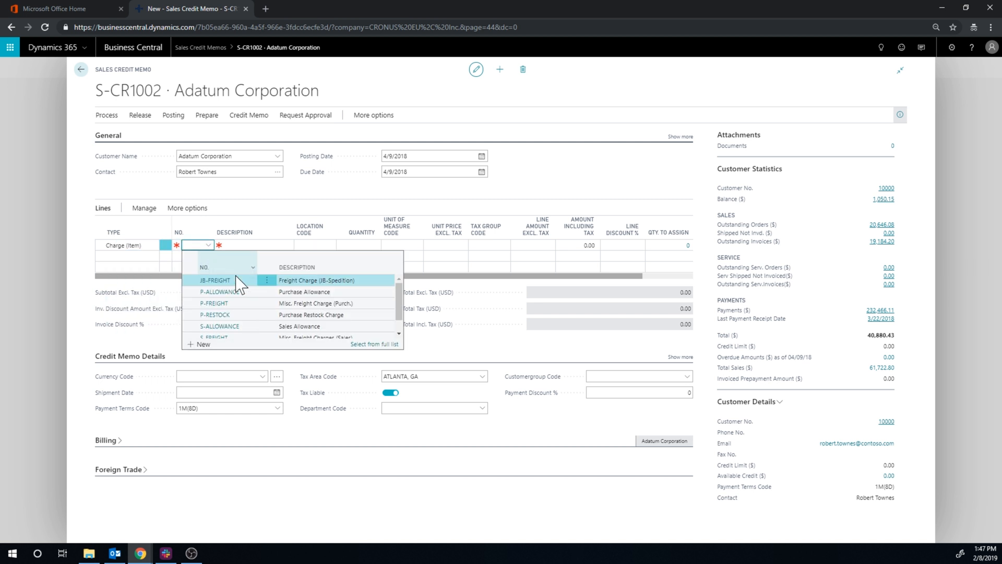
pyautogui.moveTo(248, 326)
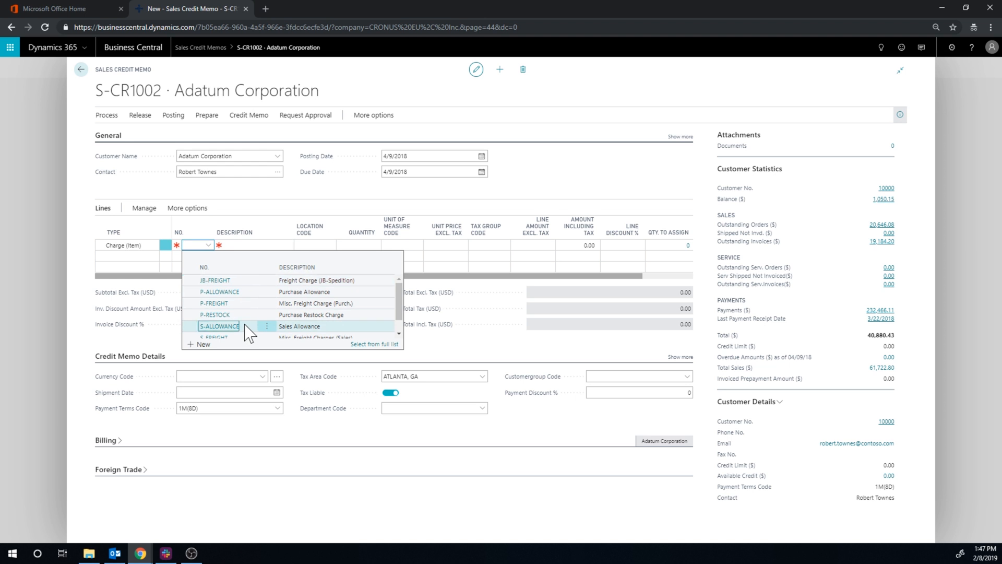
pyautogui.click(219, 325)
pyautogui.write('Sales Credit')
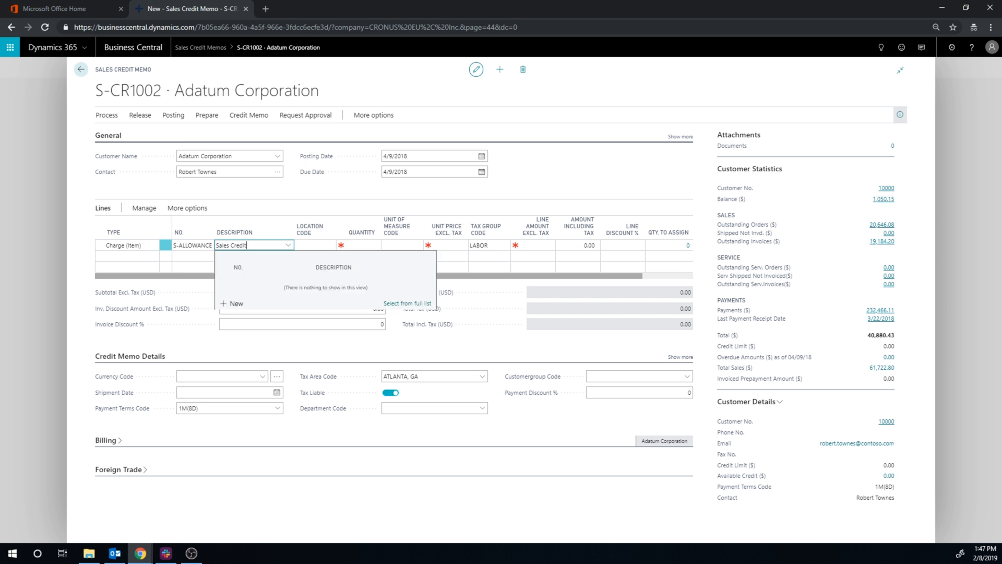
pyautogui.click(362, 244)
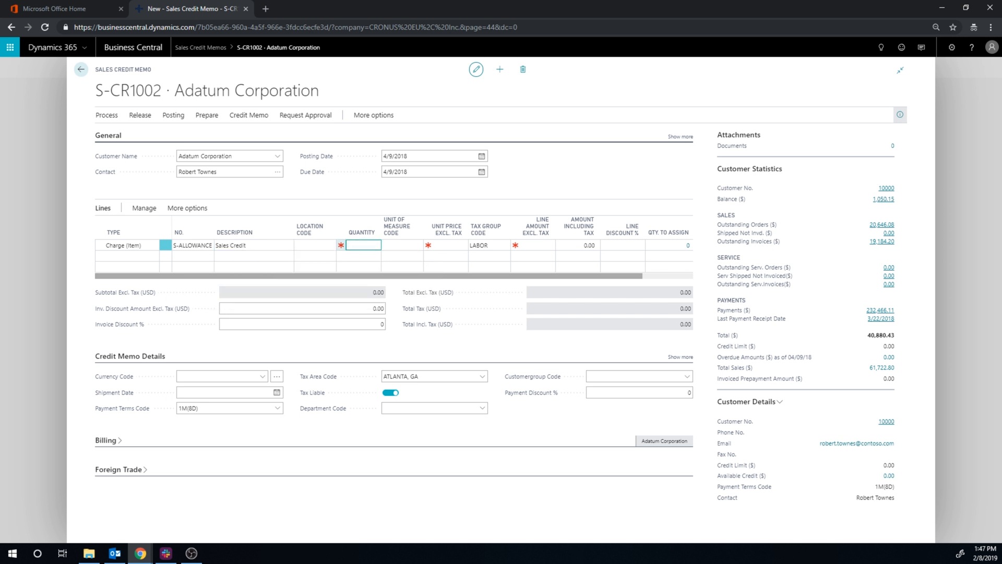
pyautogui.write('1')
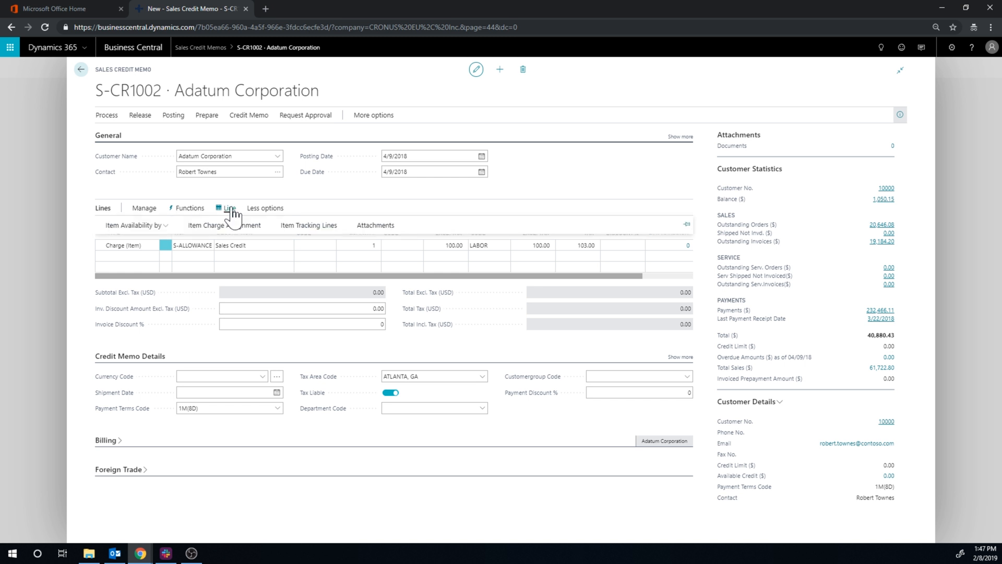
# Step: In Item Charge Assignment, get the Coffee Beans shipment line S-SHPT102222
pyautogui.click(228, 207)
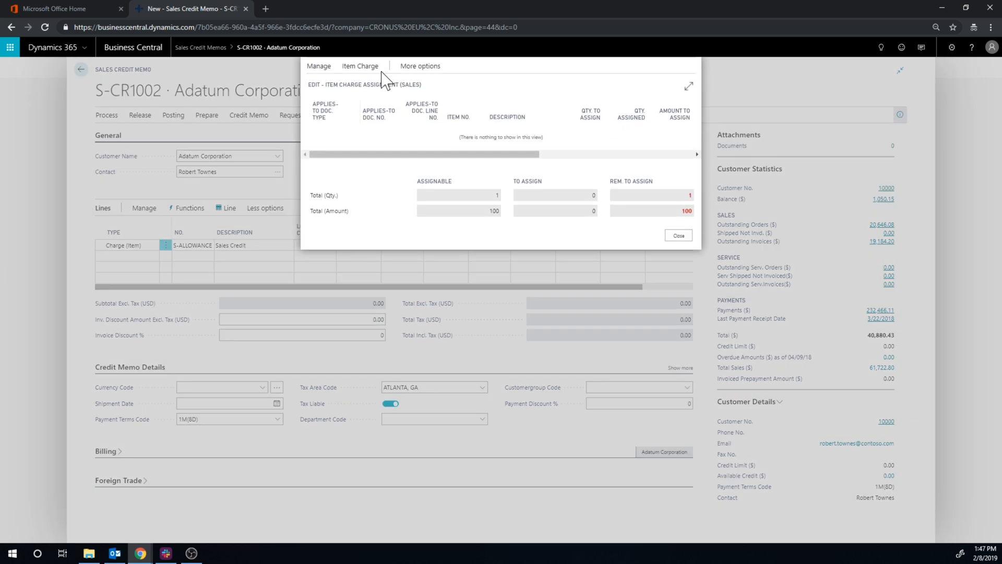
pyautogui.moveTo(360, 65)
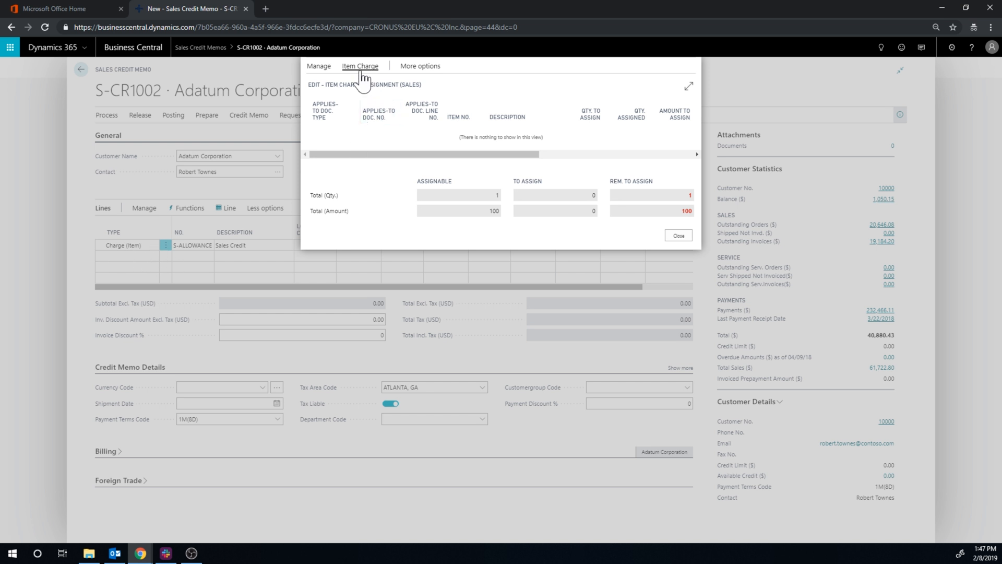
pyautogui.click(420, 66)
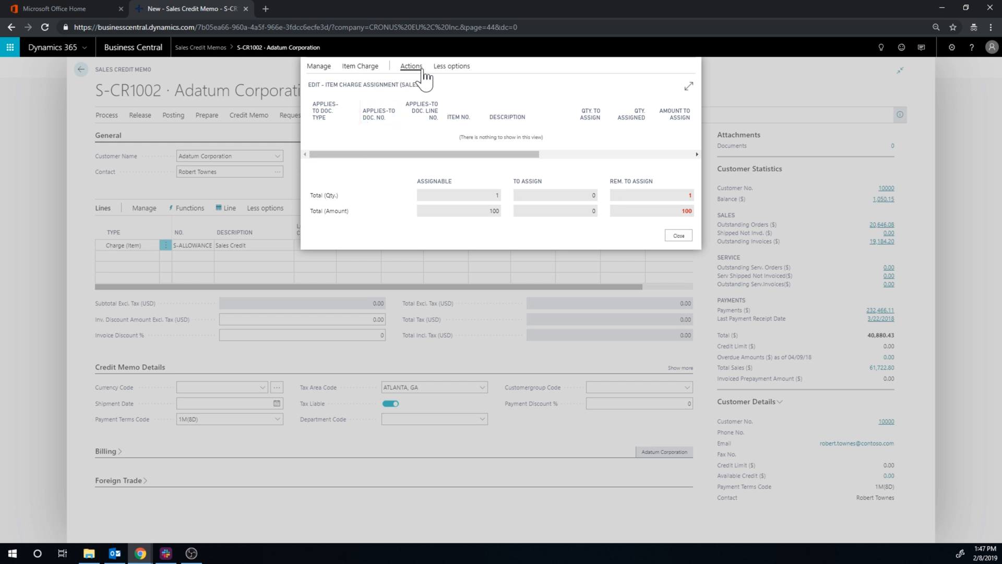
pyautogui.click(412, 65)
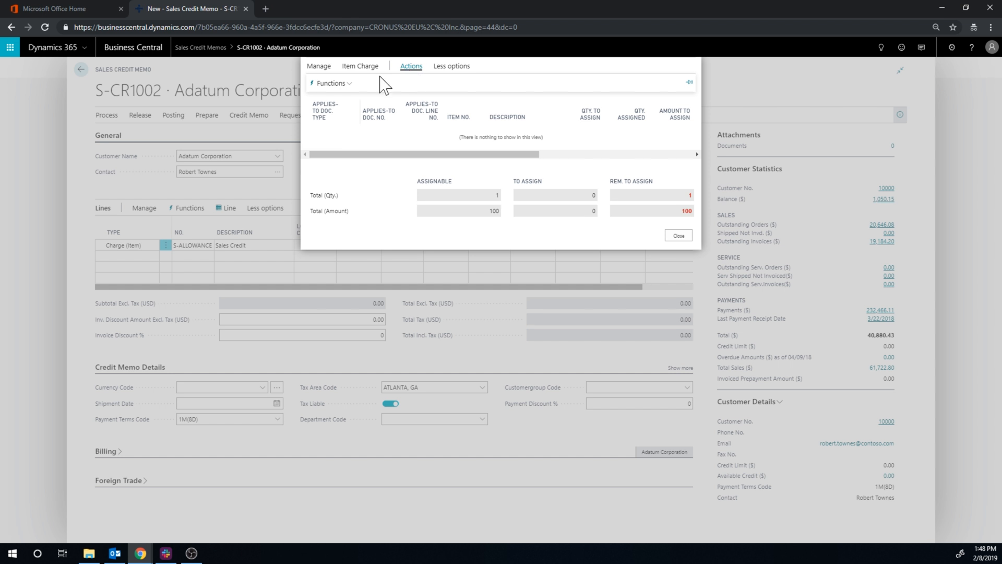
pyautogui.click(360, 65)
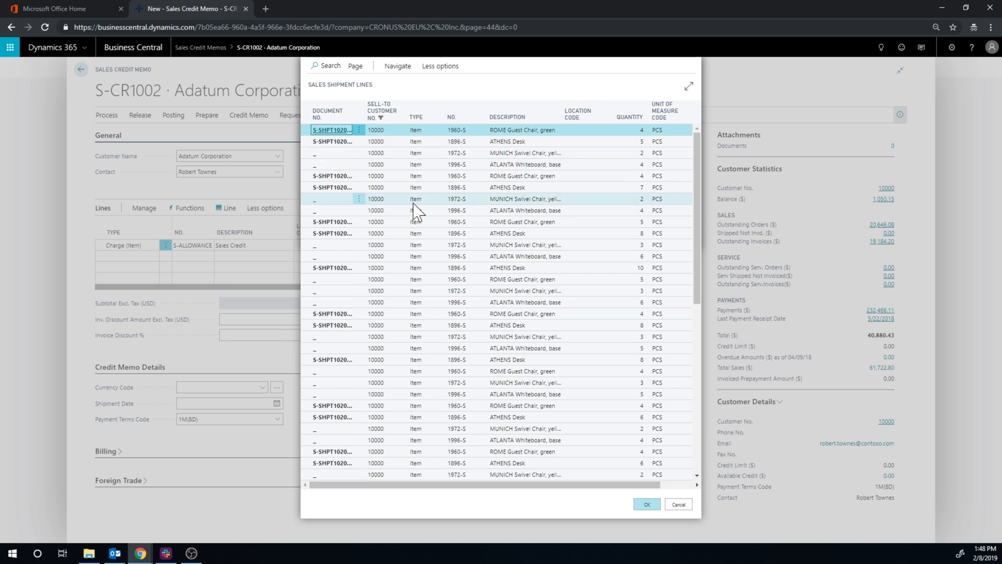
pyautogui.scroll(-3)
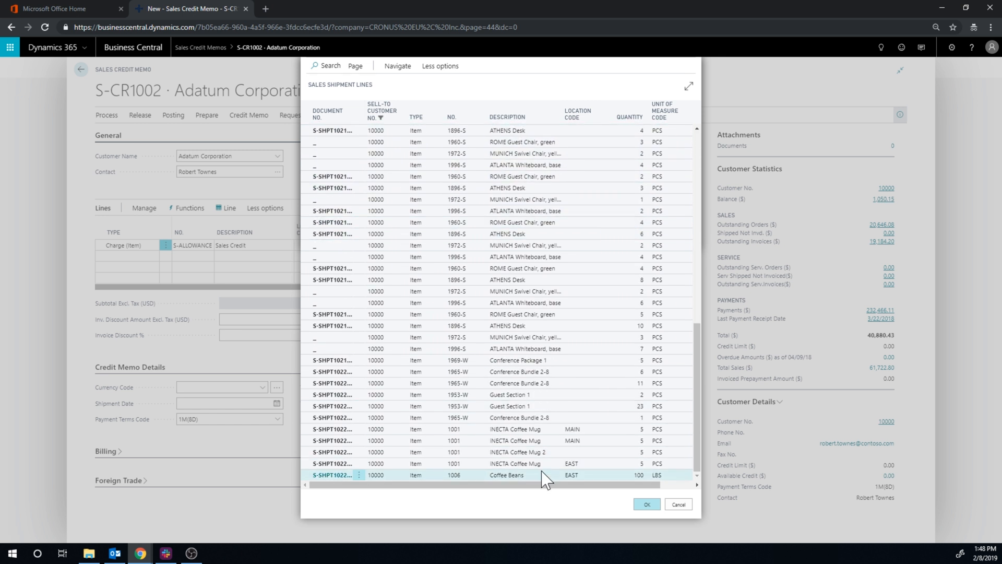
pyautogui.click(645, 503)
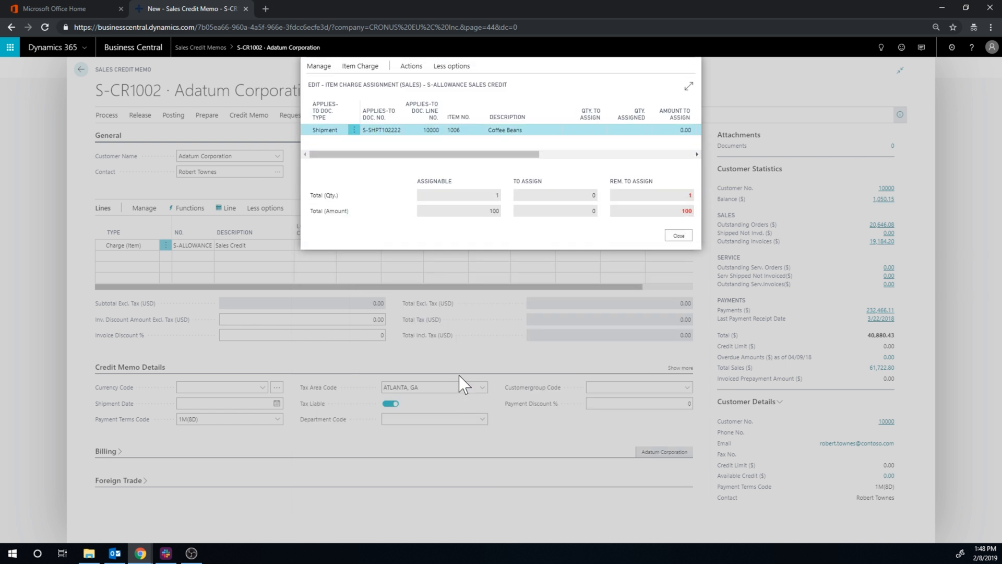
pyautogui.moveTo(411, 66)
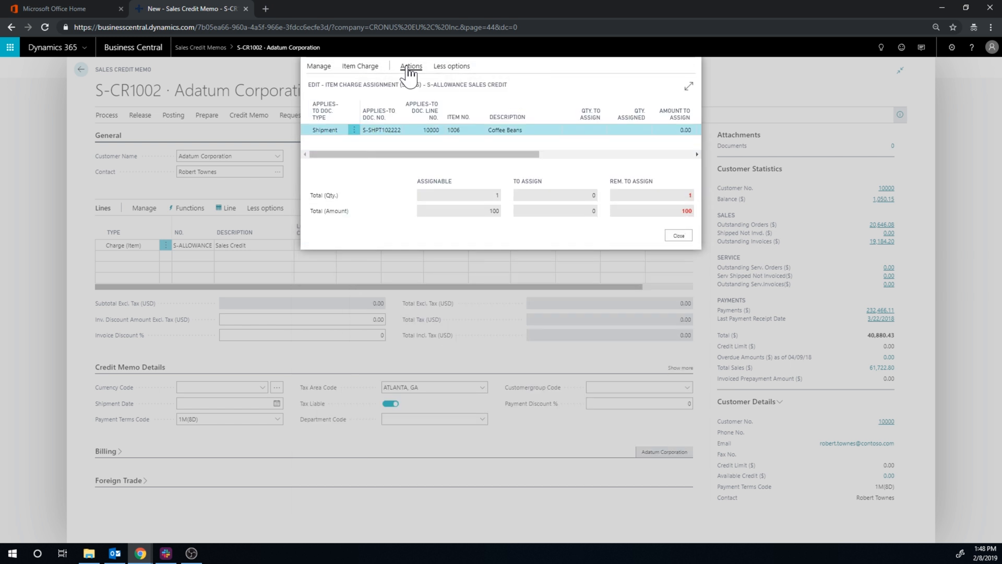
# Step: Assign the full charge, quantity 1 for 100.00, to that shipment line and close the window
pyautogui.click(412, 65)
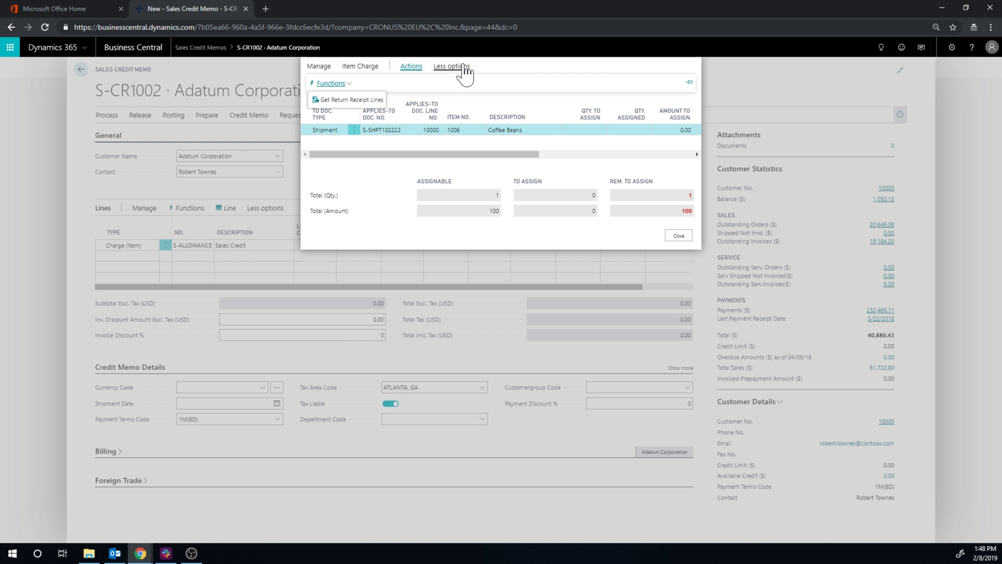
pyautogui.click(352, 99)
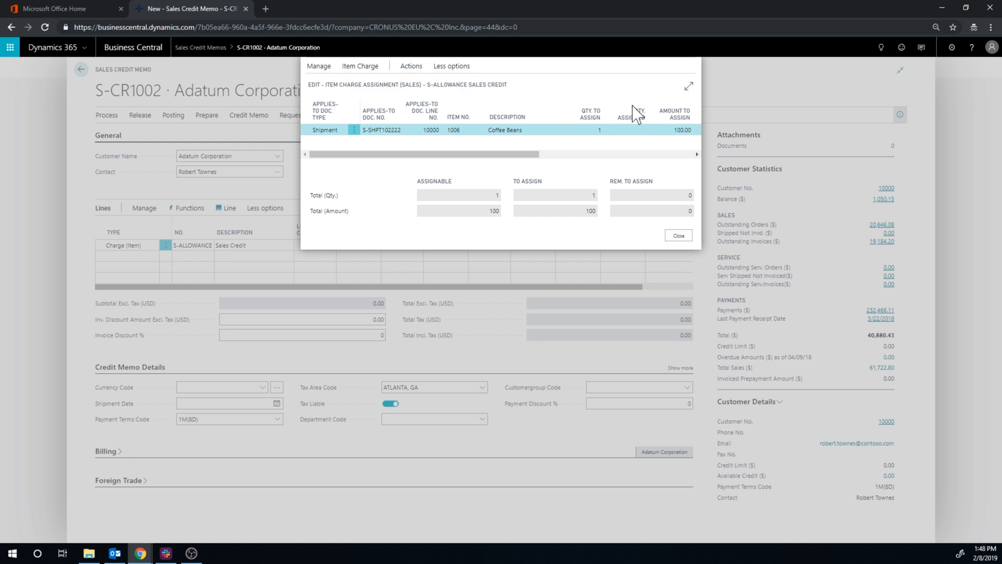
pyautogui.moveTo(565, 284)
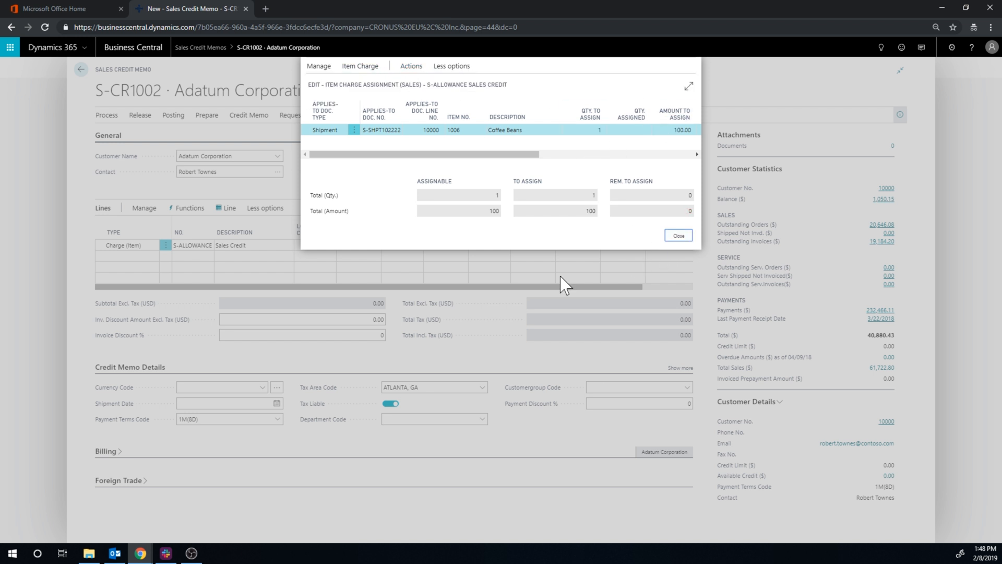
pyautogui.click(677, 235)
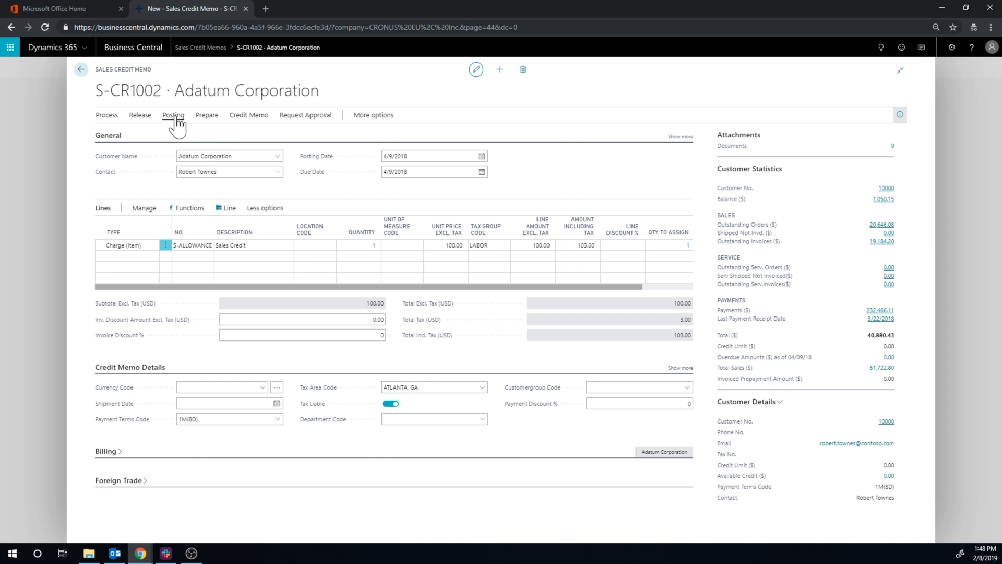
# Step: Post the credit memo as PS-CR104003, view it, and return to the Role Center
pyautogui.click(172, 115)
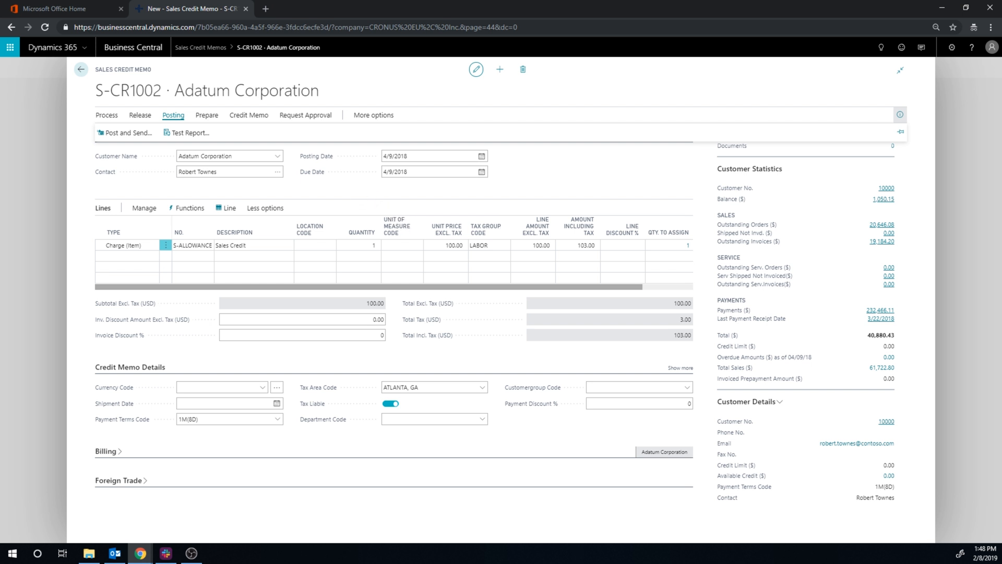
pyautogui.moveTo(127, 132)
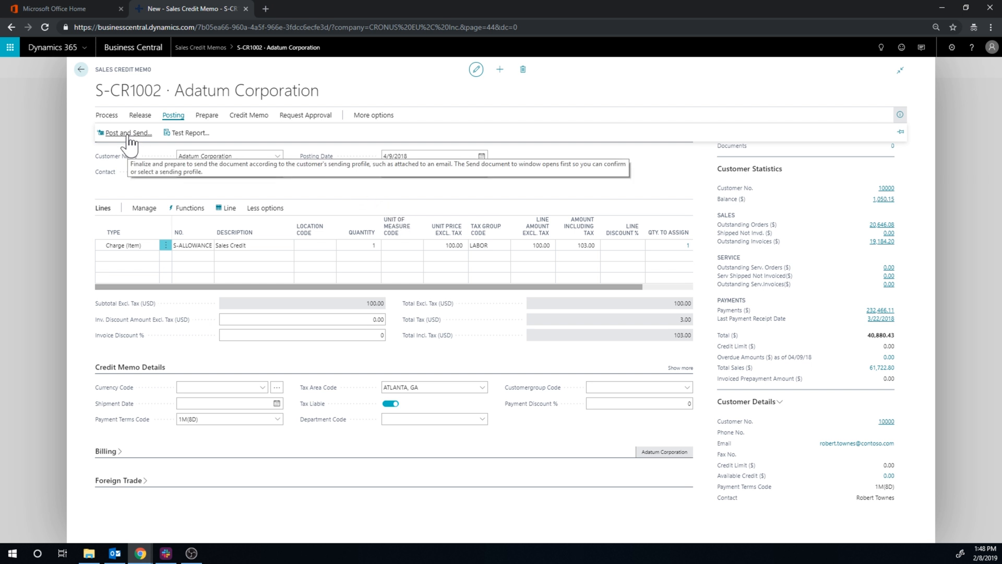
pyautogui.click(128, 133)
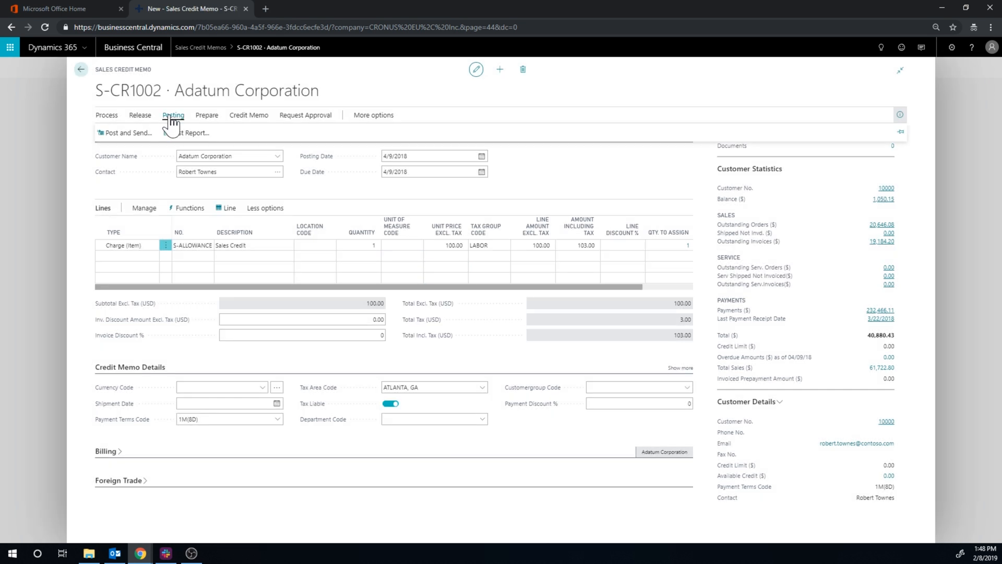
pyautogui.click(107, 115)
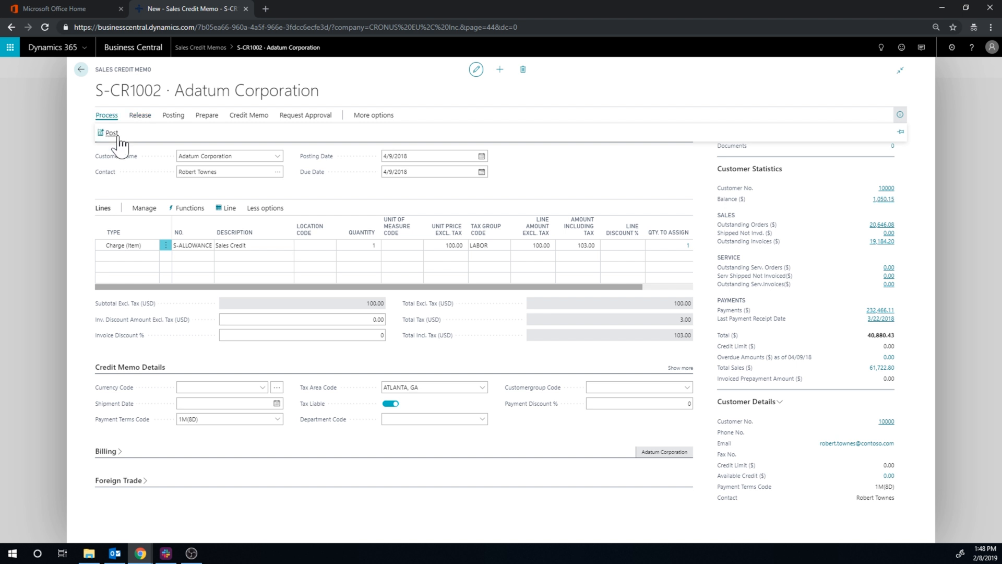
pyautogui.click(110, 132)
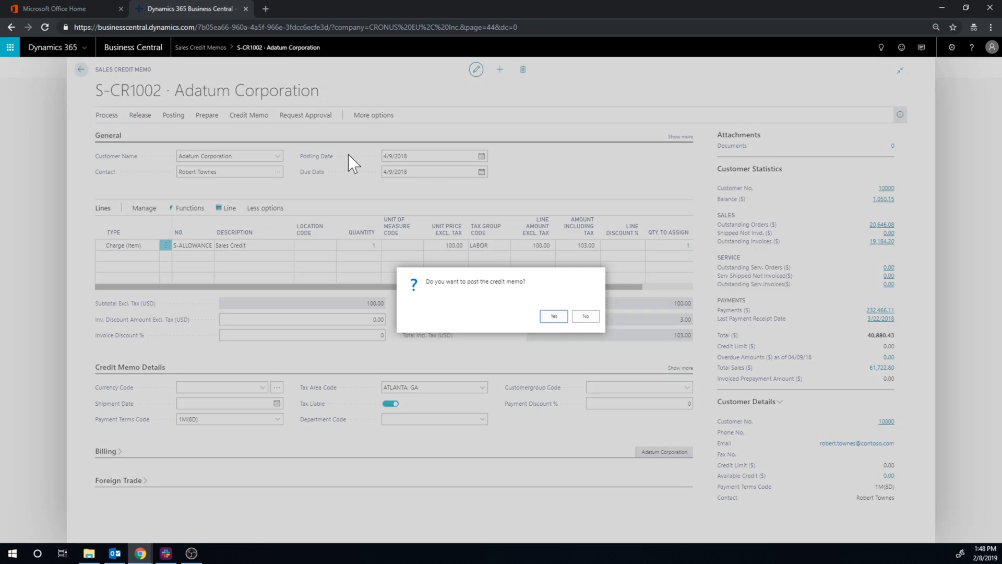
pyautogui.click(553, 315)
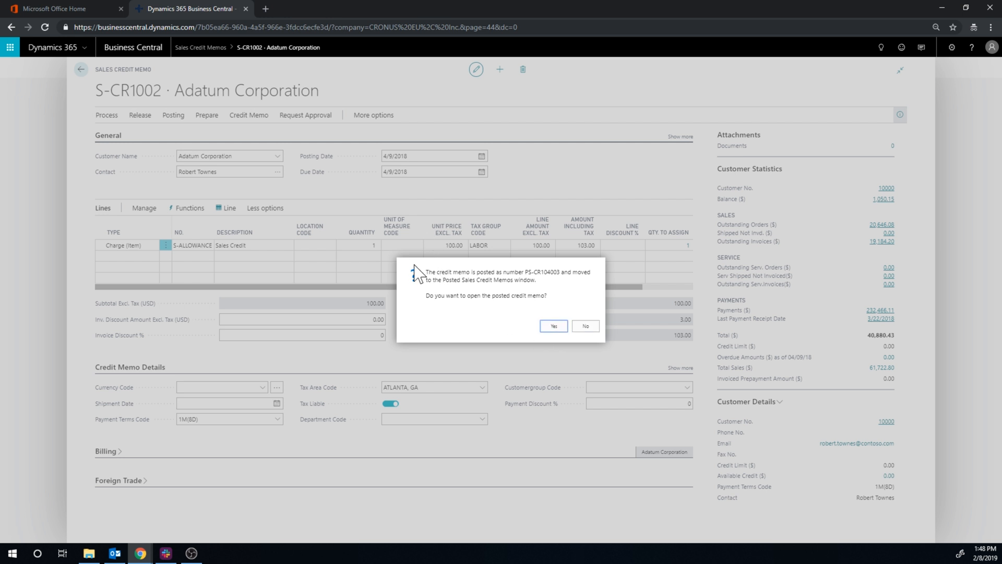
pyautogui.click(552, 326)
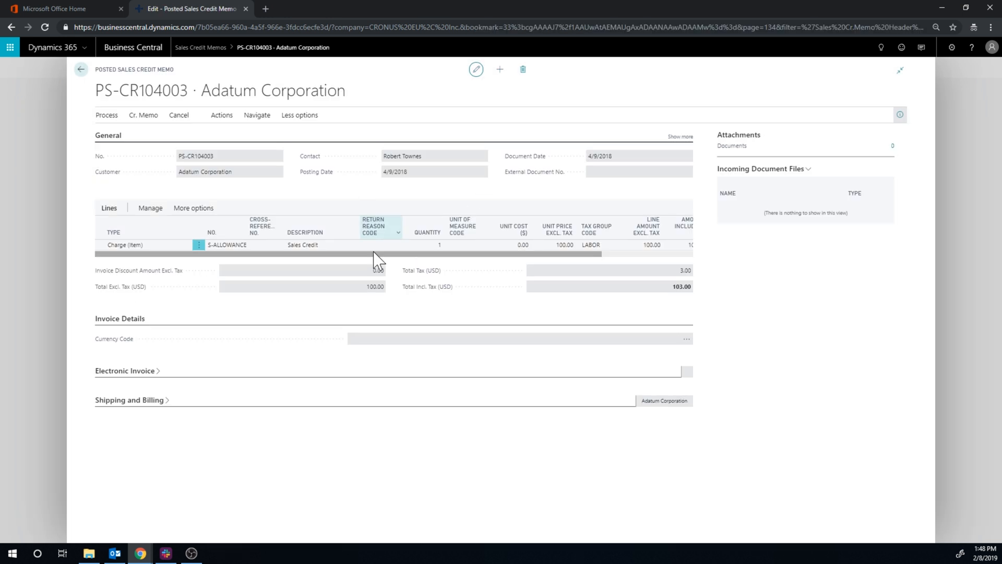
pyautogui.click(81, 69)
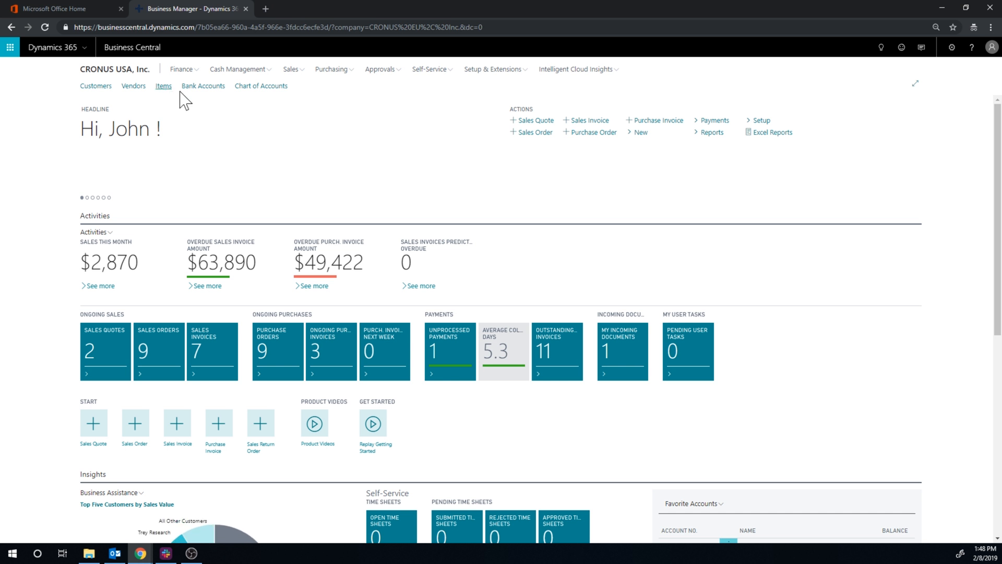
# Step: From the Items list select 1006 Coffee Beans and view its item ledger entries
pyautogui.click(162, 85)
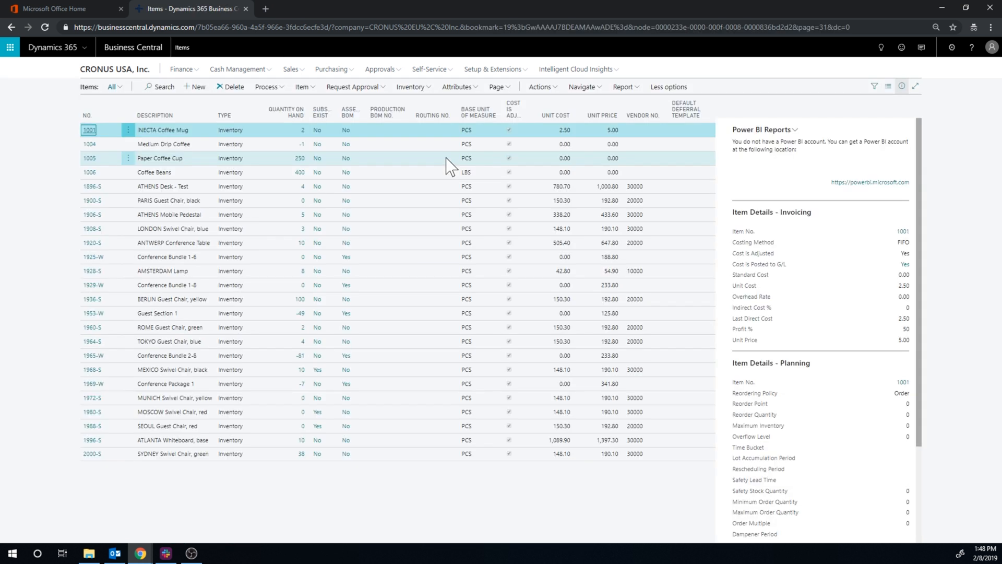
pyautogui.moveTo(187, 144)
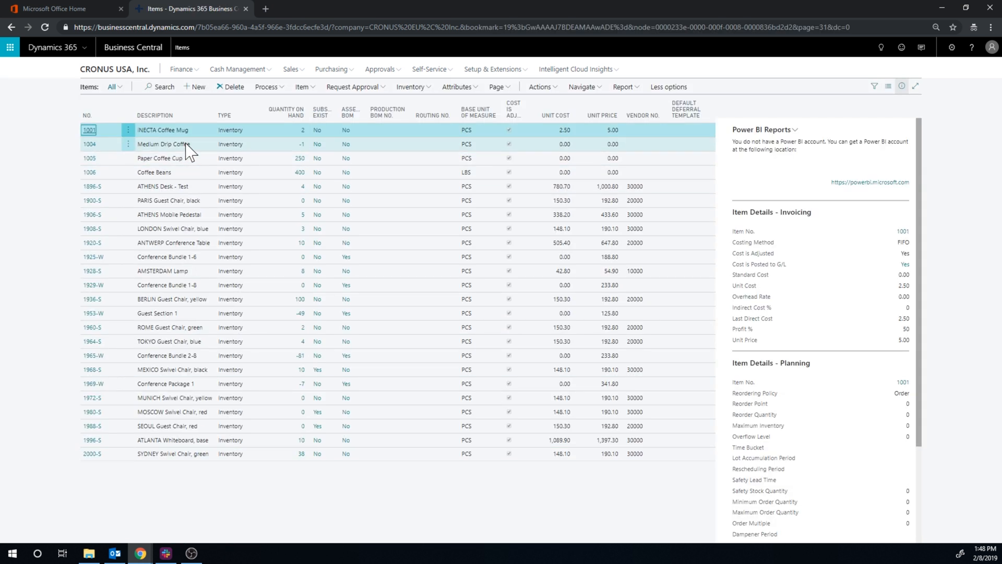
pyautogui.click(158, 158)
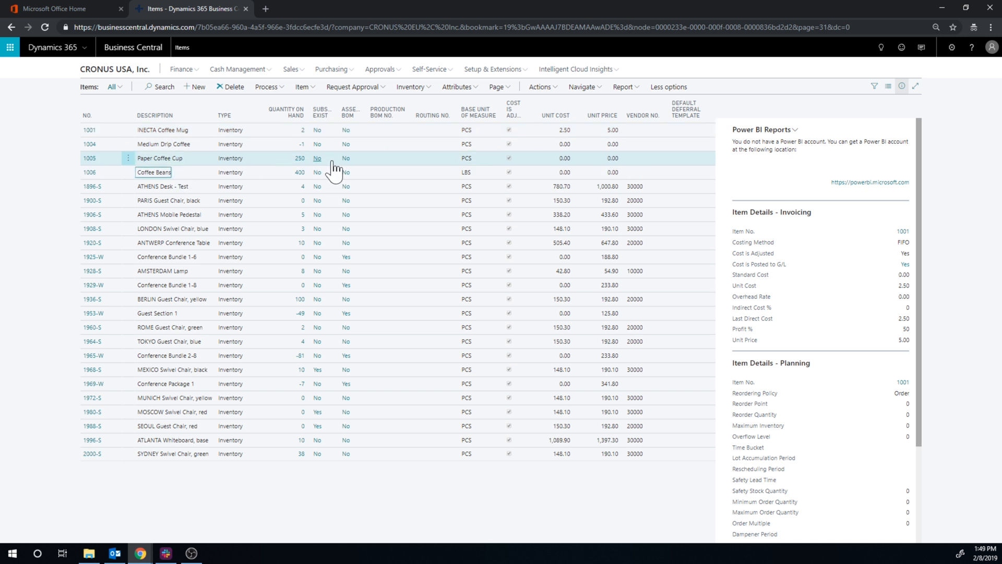
pyautogui.click(159, 172)
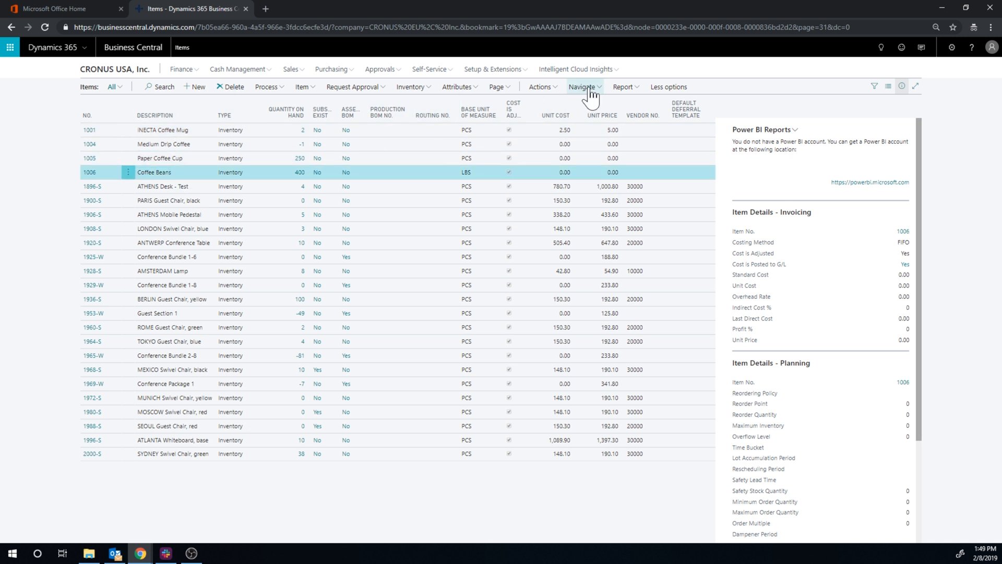
pyautogui.click(582, 87)
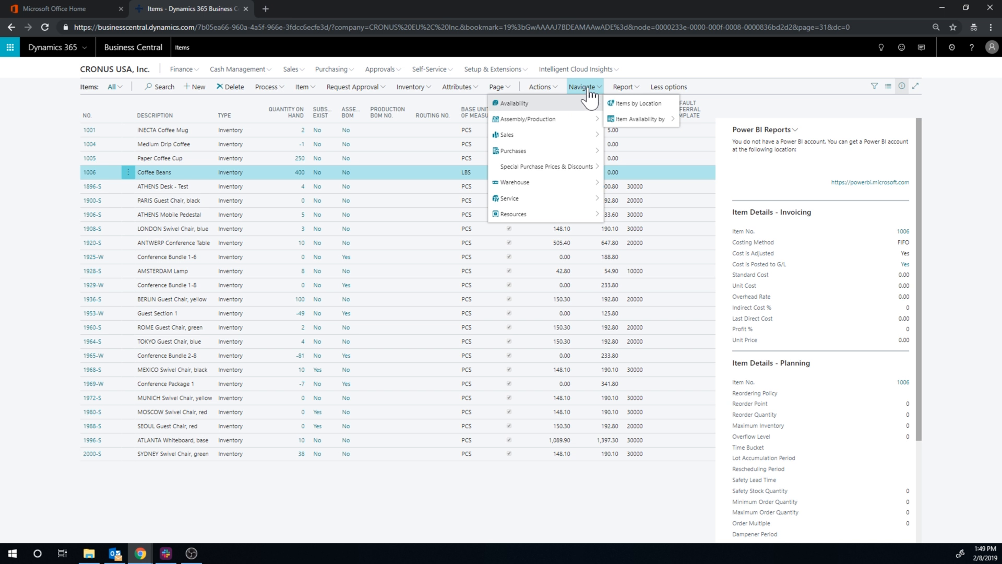
pyautogui.moveTo(305, 87)
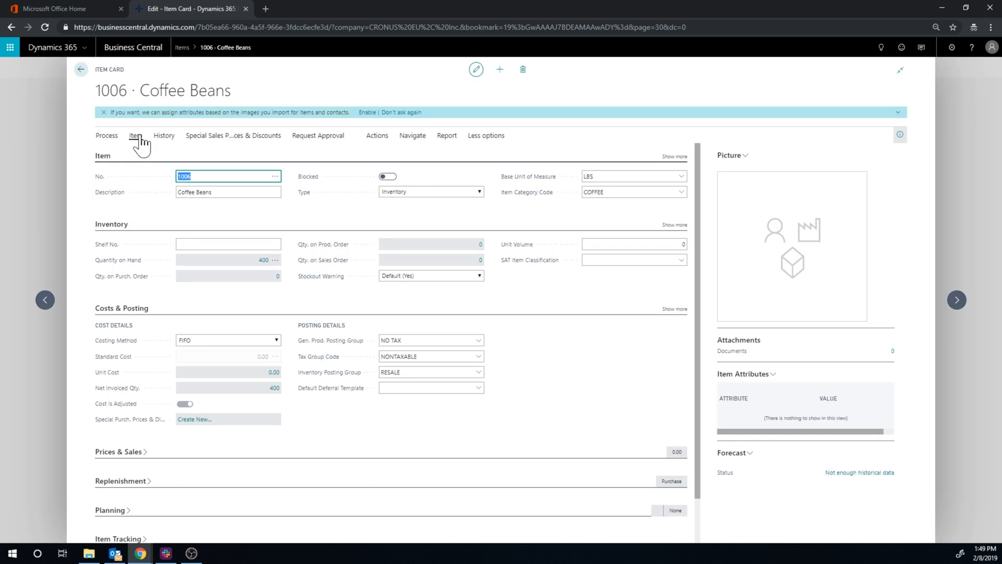
pyautogui.click(164, 135)
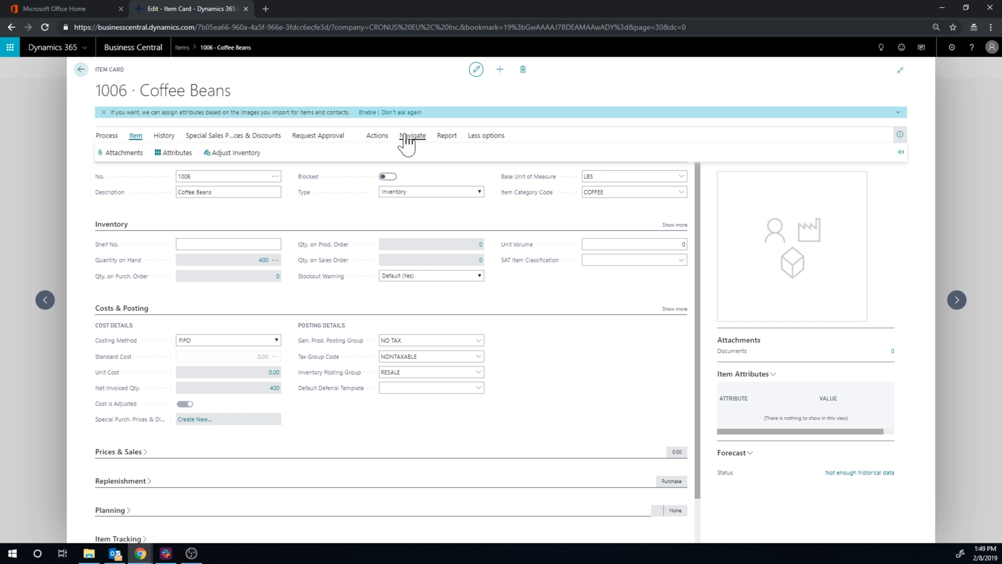
pyautogui.click(412, 135)
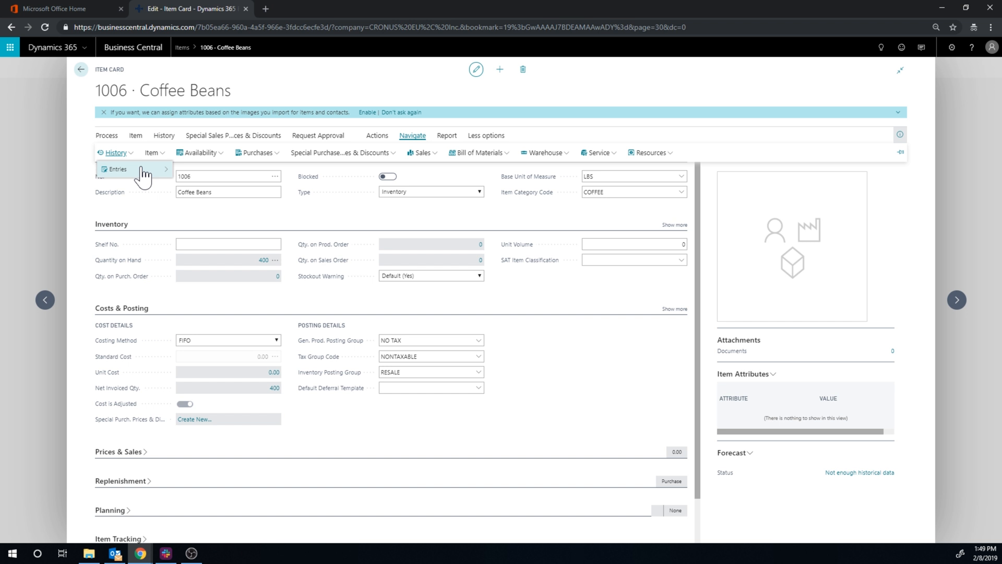
pyautogui.click(116, 169)
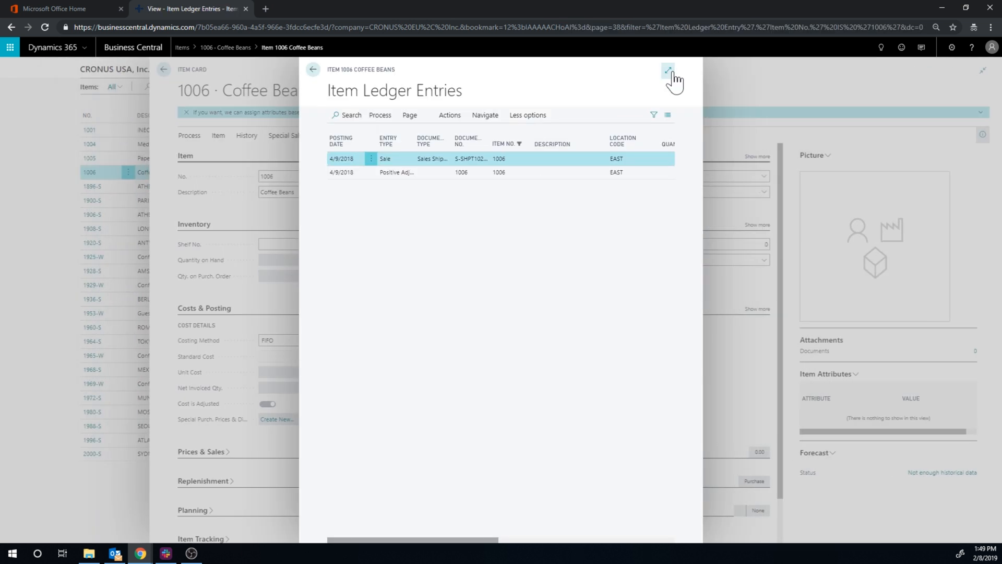
# Step: Expand the Item Ledger Entries page to full width to review the Sales Shipment line
pyautogui.click(668, 69)
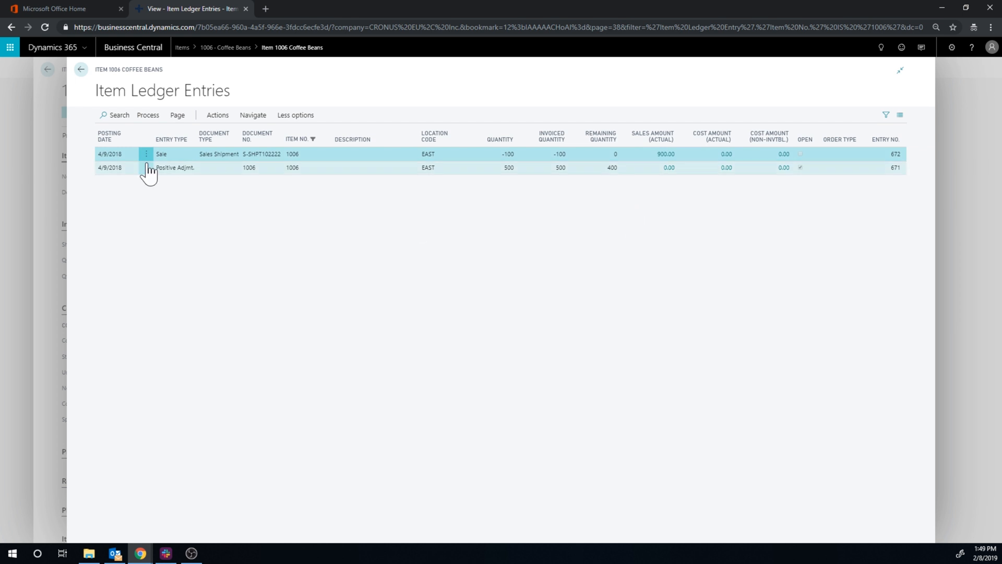
pyautogui.moveTo(228, 154)
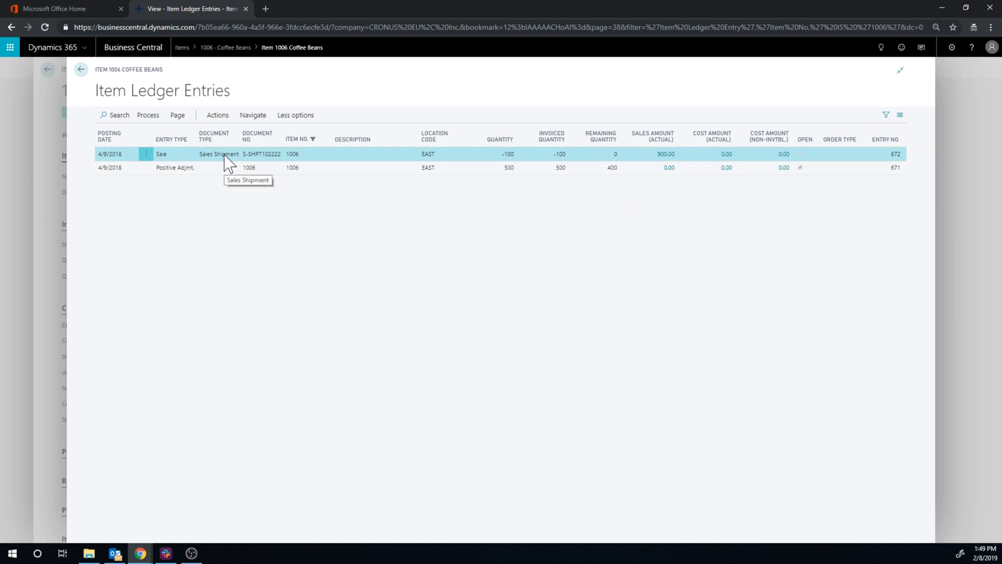
pyautogui.moveTo(434, 150)
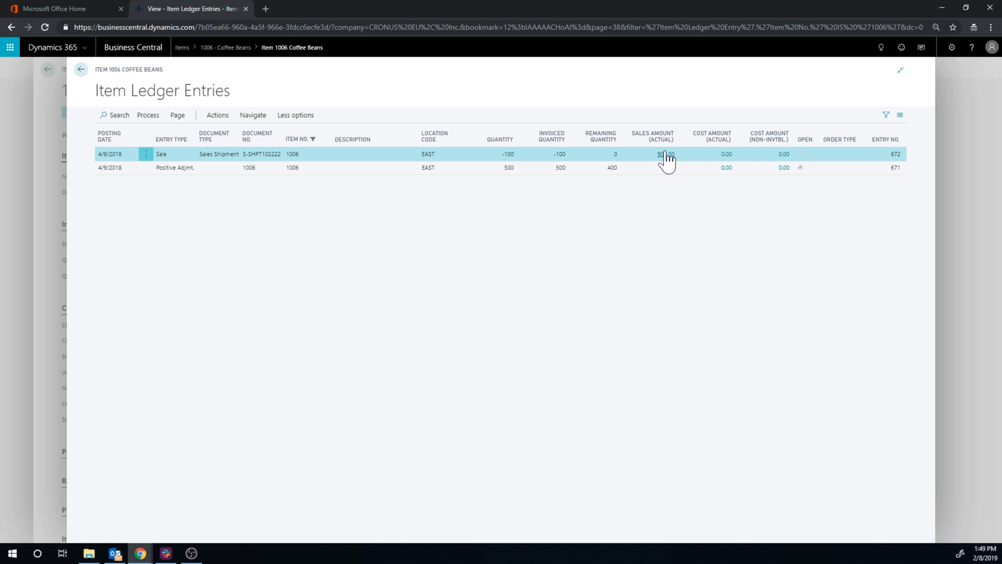
pyautogui.moveTo(445, 197)
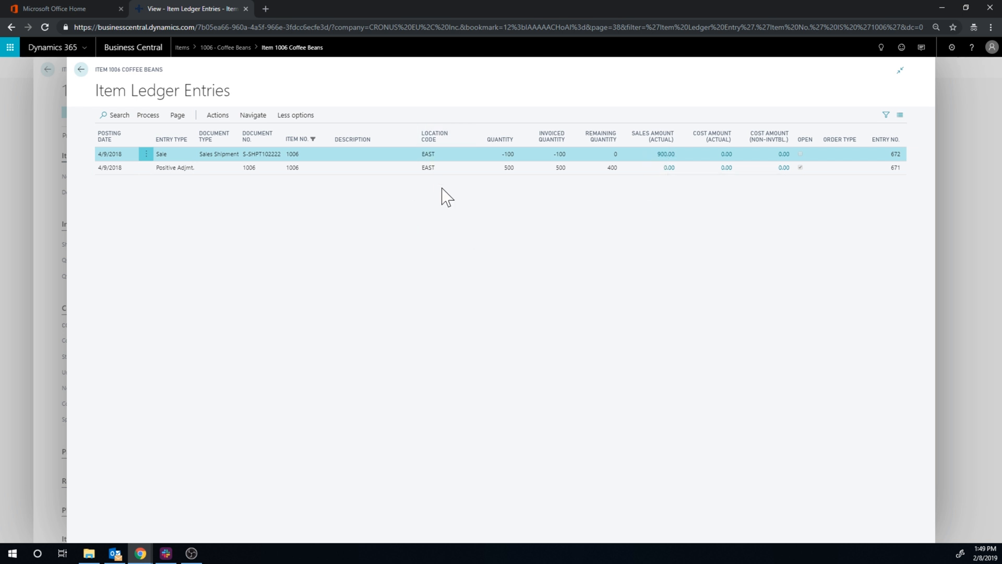
pyautogui.moveTo(184, 184)
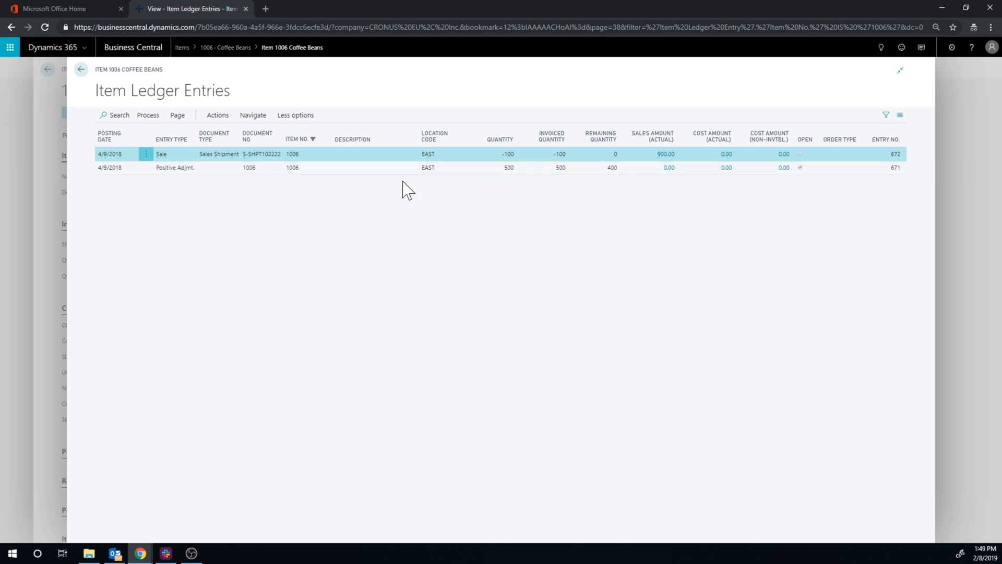
pyautogui.moveTo(392, 217)
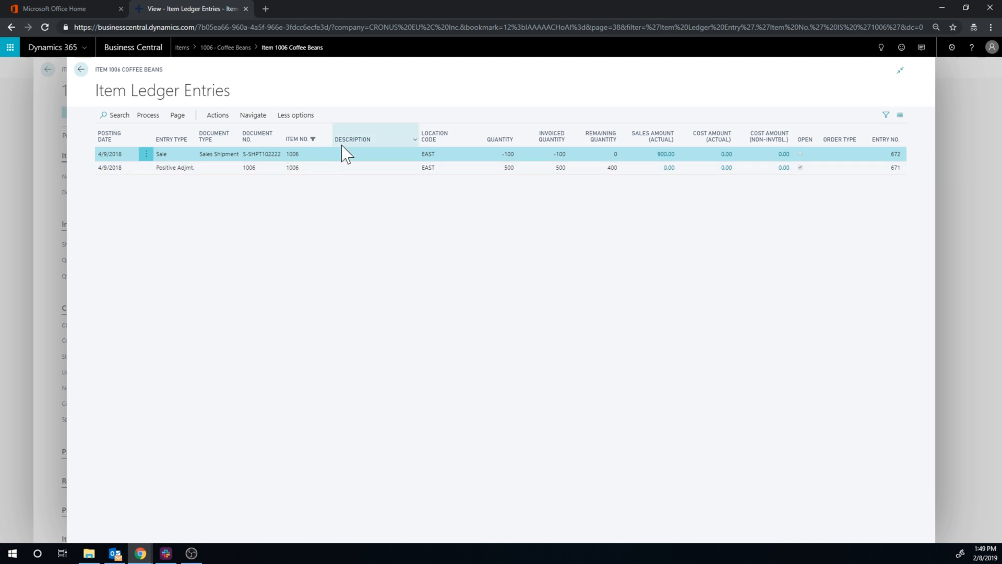
pyautogui.moveTo(665, 154)
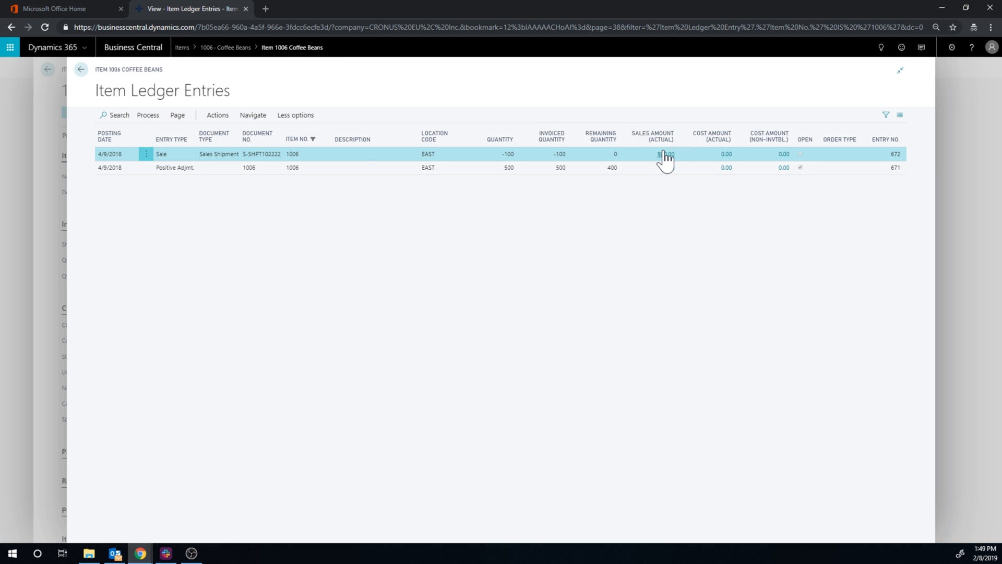
pyautogui.moveTo(631, 247)
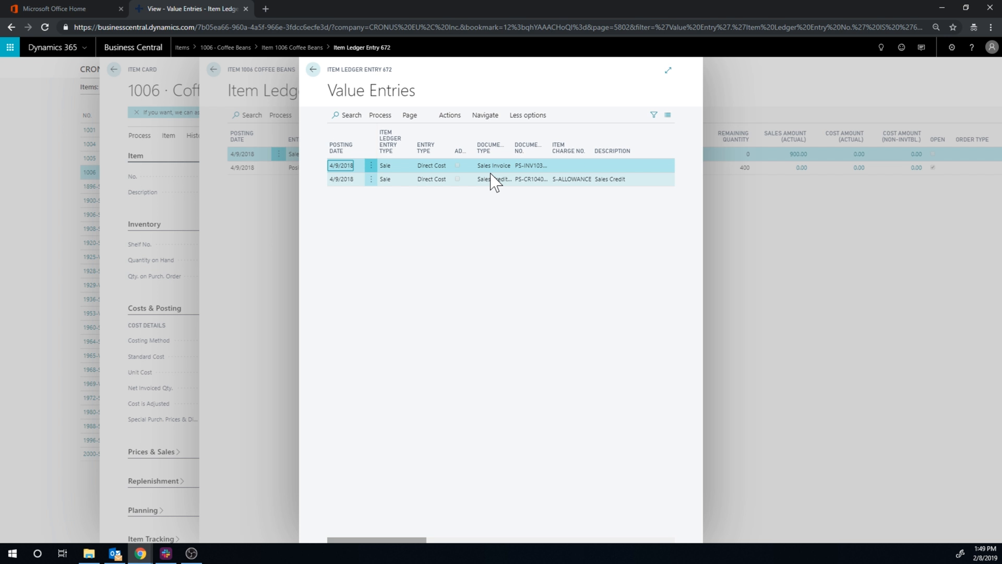
# Step: Review the 1,000.00 and -100.00 value entries at full width, then return to the Coffee Beans item card
pyautogui.click(667, 69)
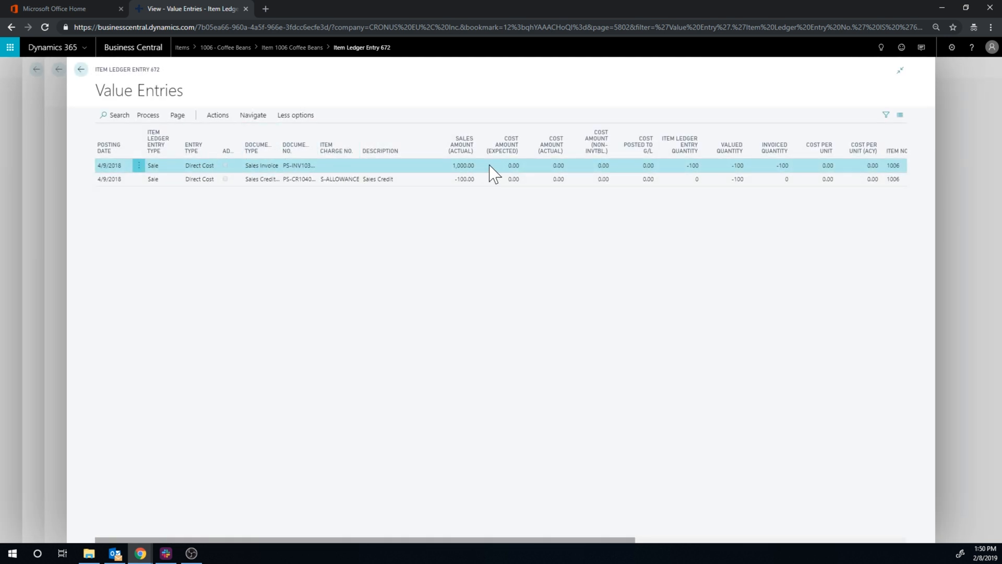
pyautogui.moveTo(297, 245)
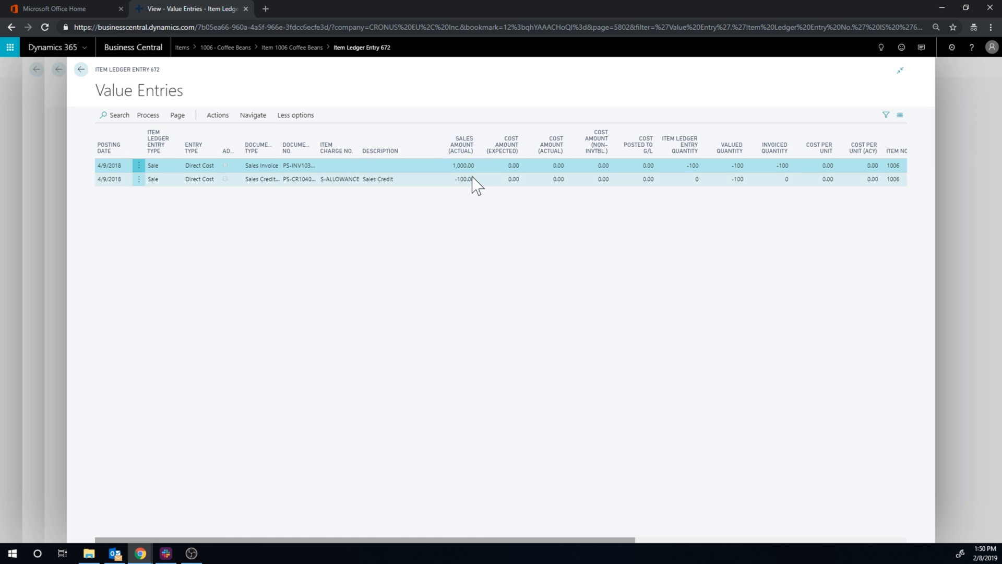
pyautogui.moveTo(462, 179)
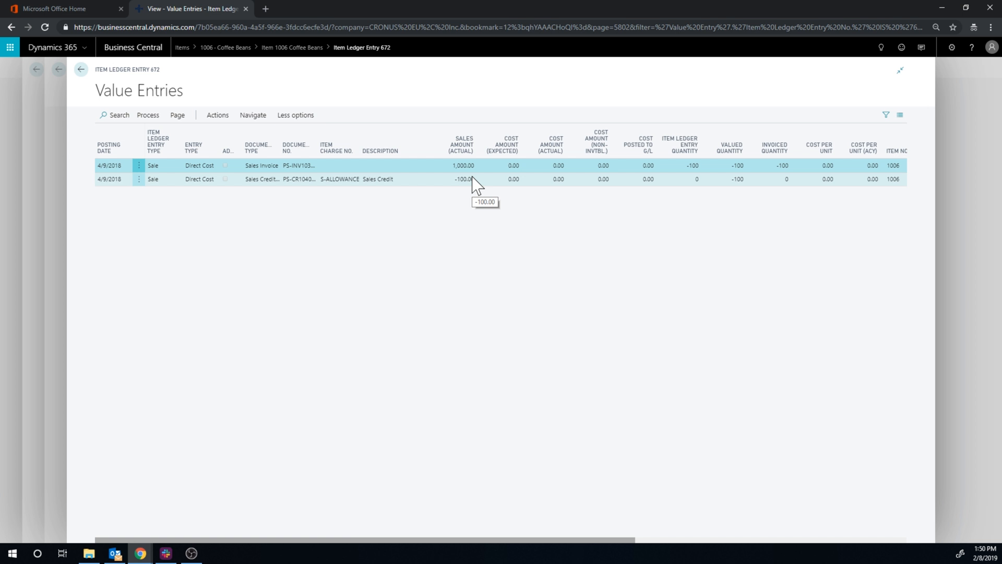
pyautogui.moveTo(336, 232)
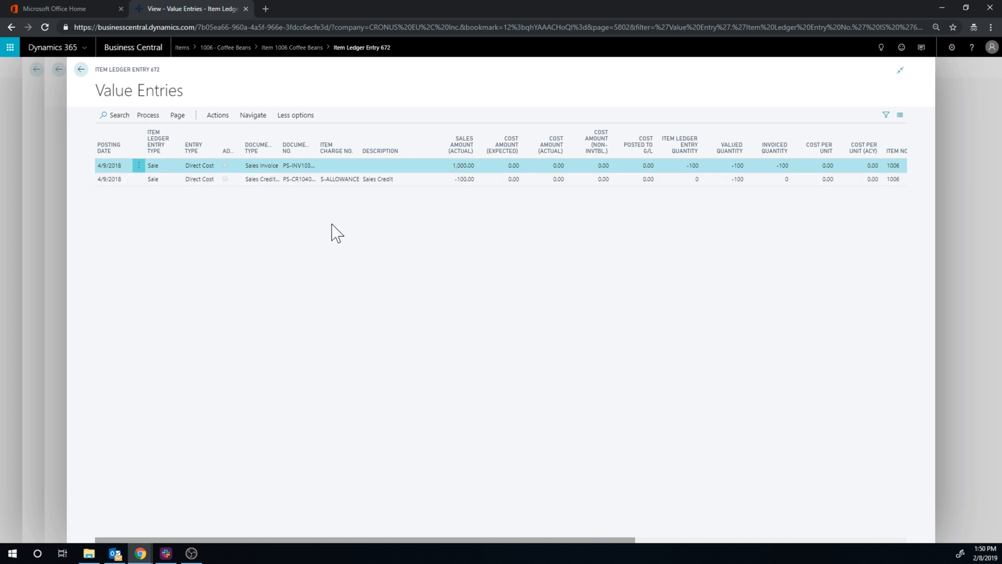
pyautogui.moveTo(280, 240)
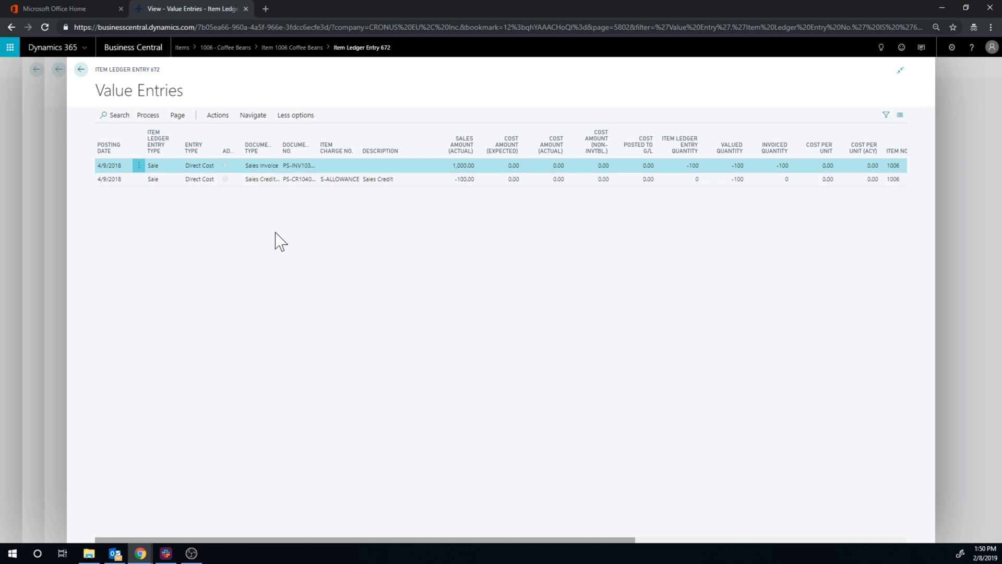
pyautogui.moveTo(225, 165)
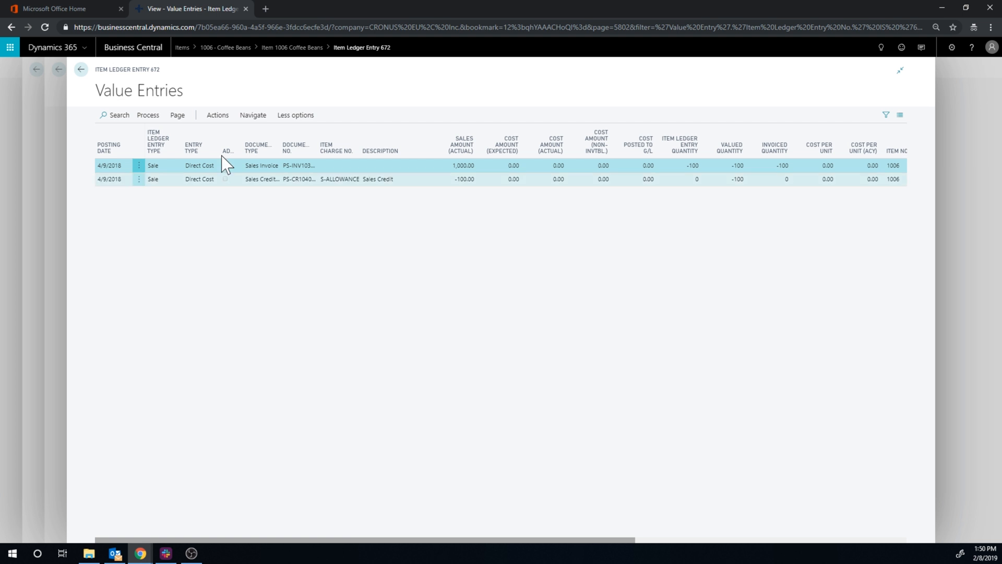
pyautogui.click(80, 69)
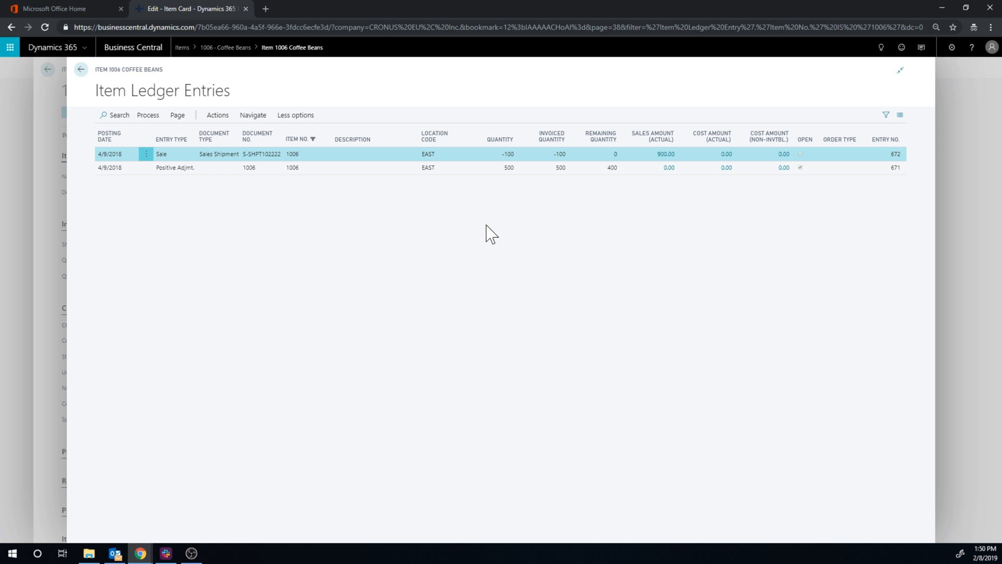
pyautogui.moveTo(81, 69)
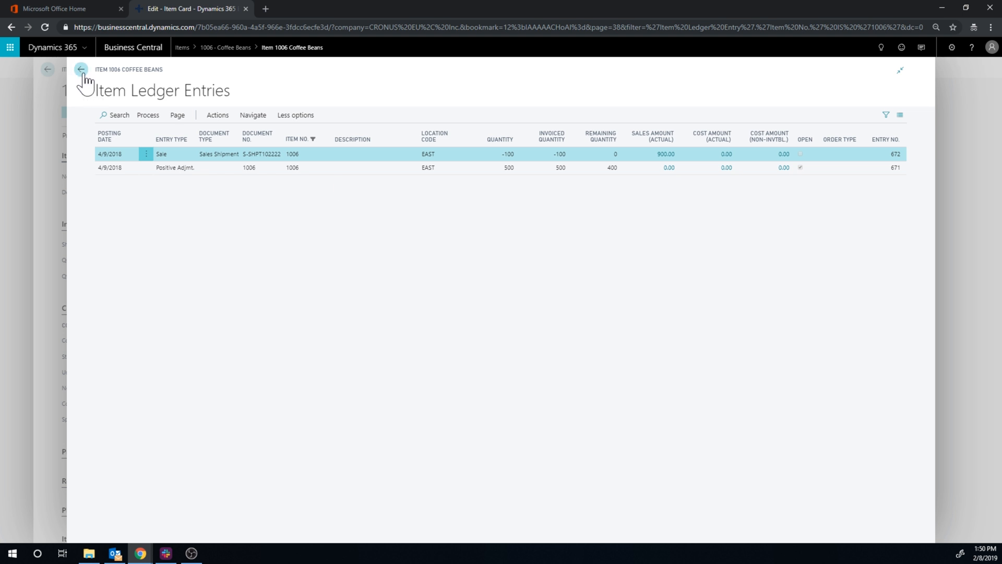
pyautogui.click(80, 69)
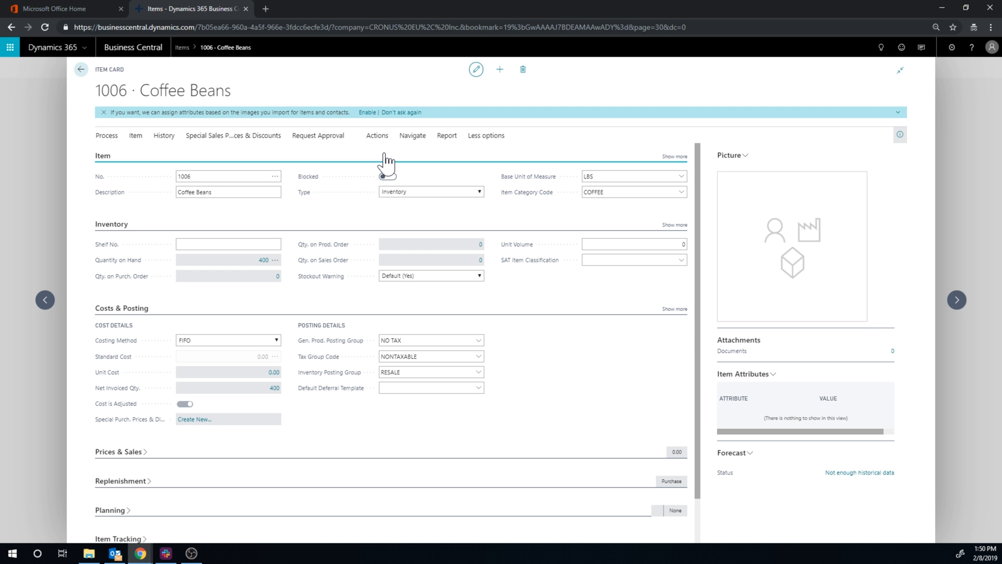